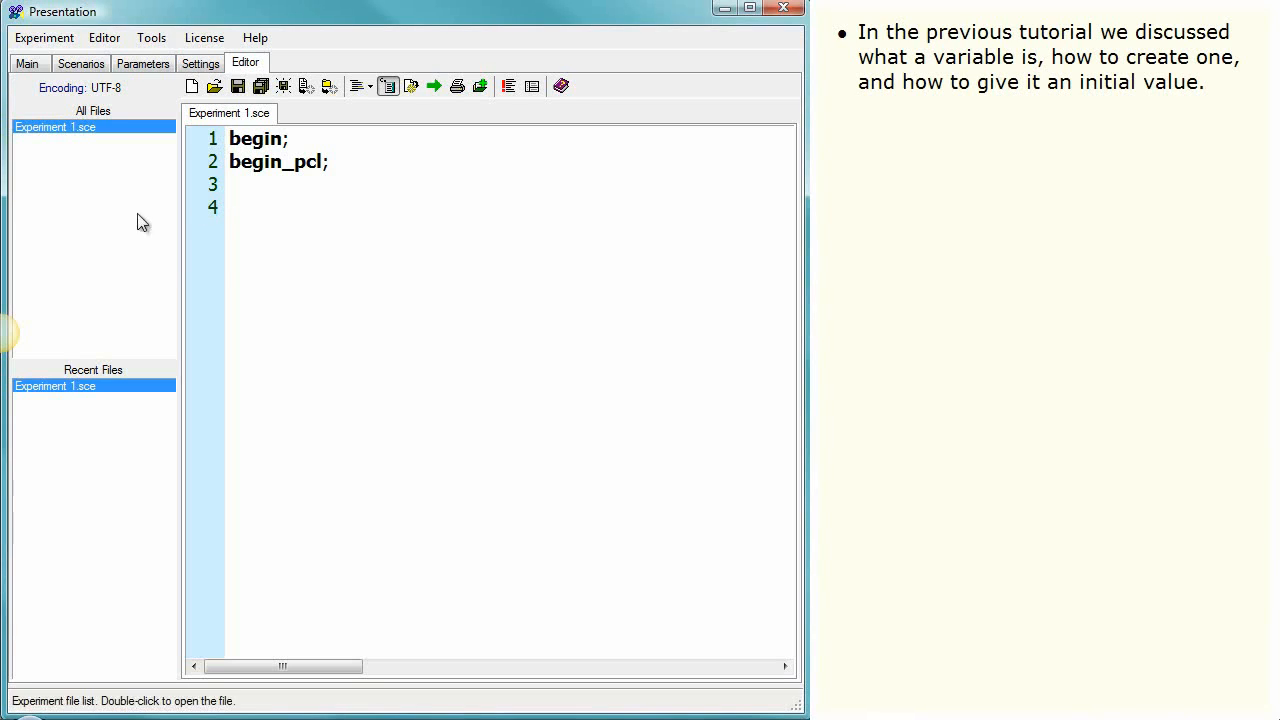
pyautogui.moveTo(67, 247)
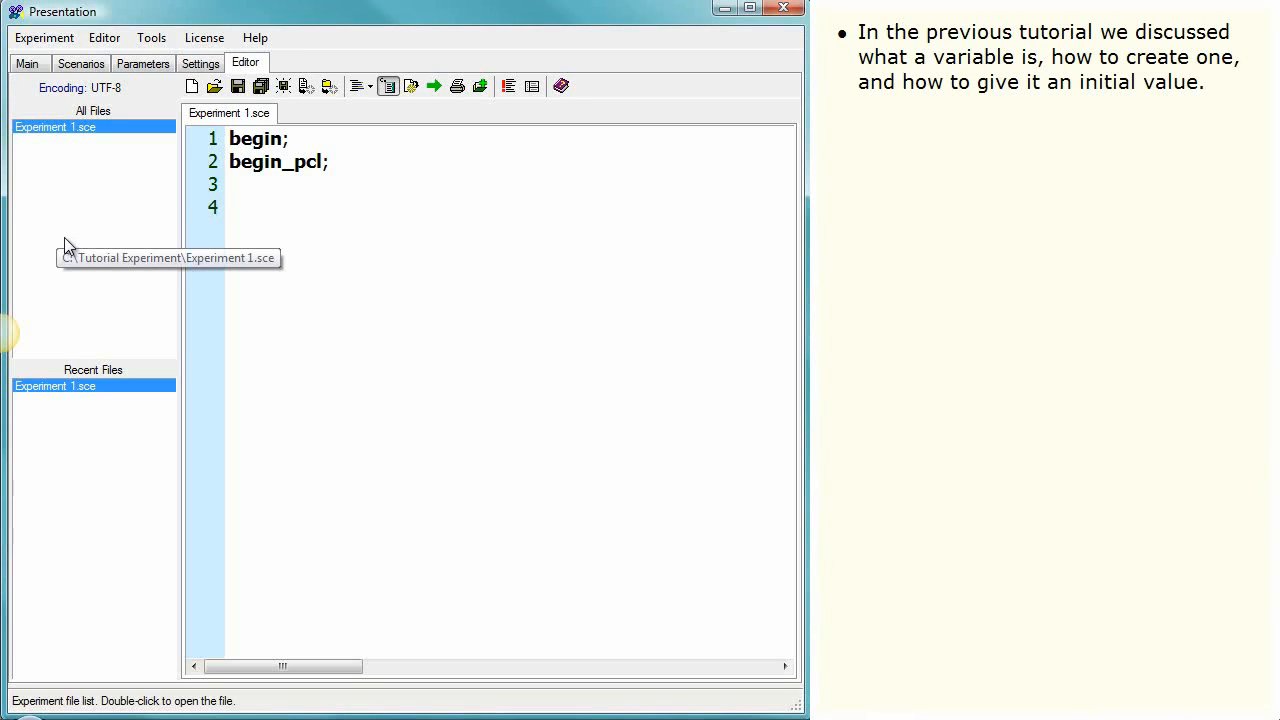
# - Declare int count = 0, print it with term.print_line, and run the scenario
pyautogui.write('int count = 0;')
pyautogui.write('term.print_line(')
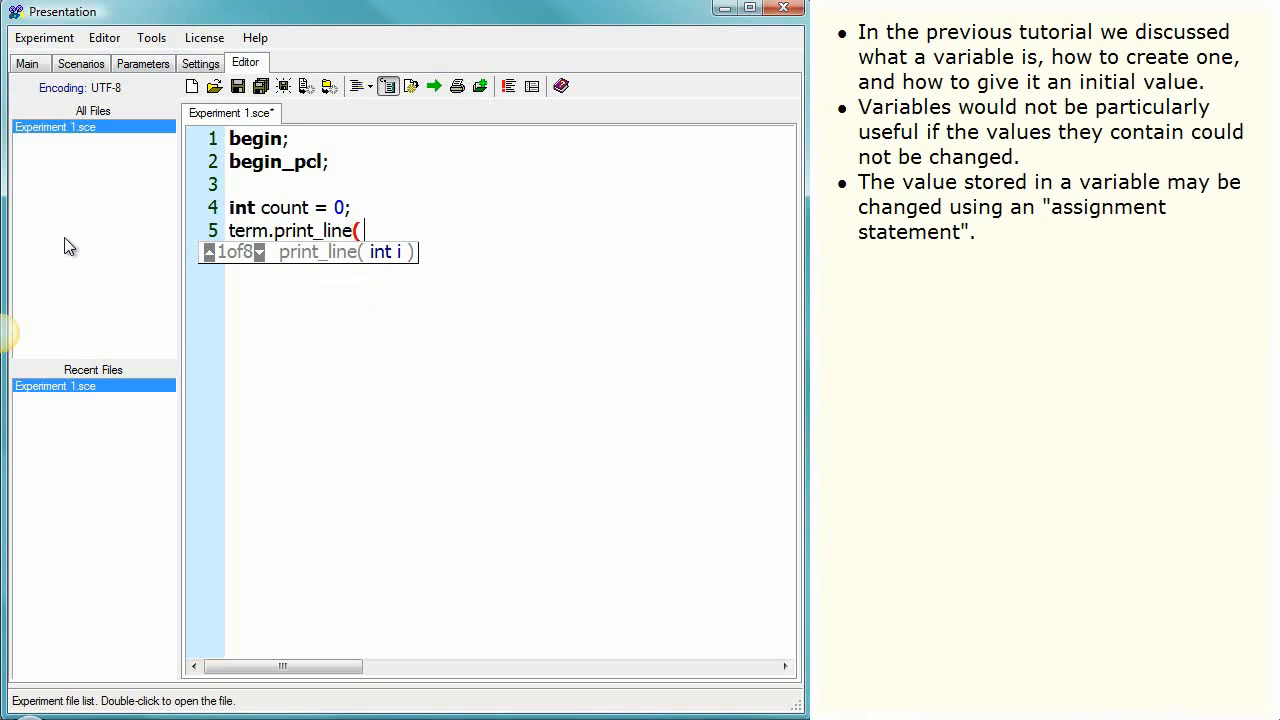
pyautogui.write('count );')
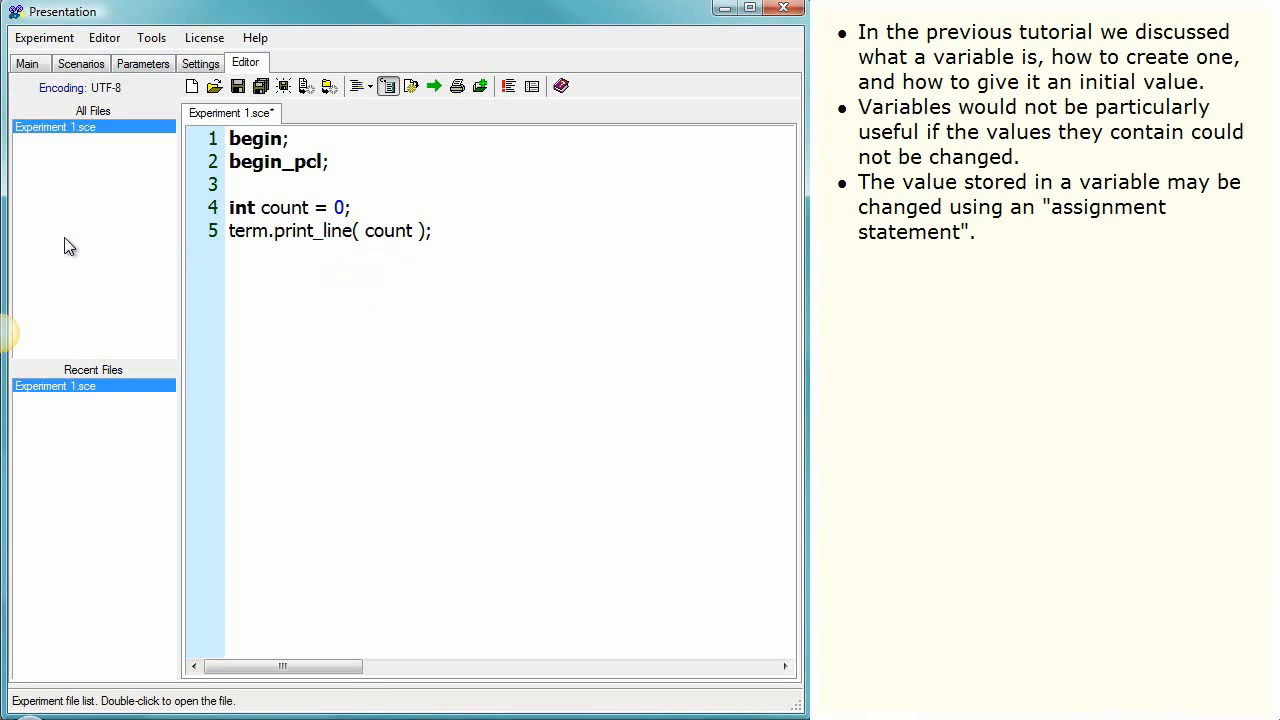
pyautogui.click(434, 86)
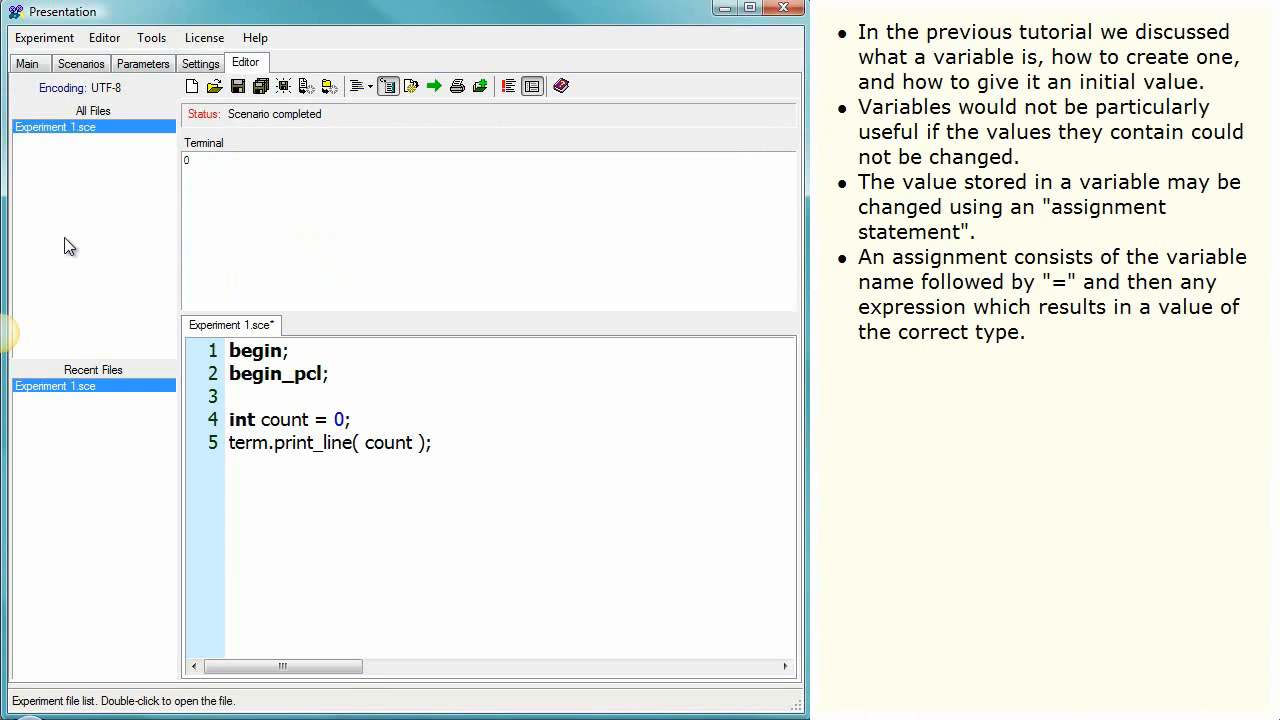
# - Reassign count to 1, print it again, and run to show 0 then 1
pyautogui.press('Return')
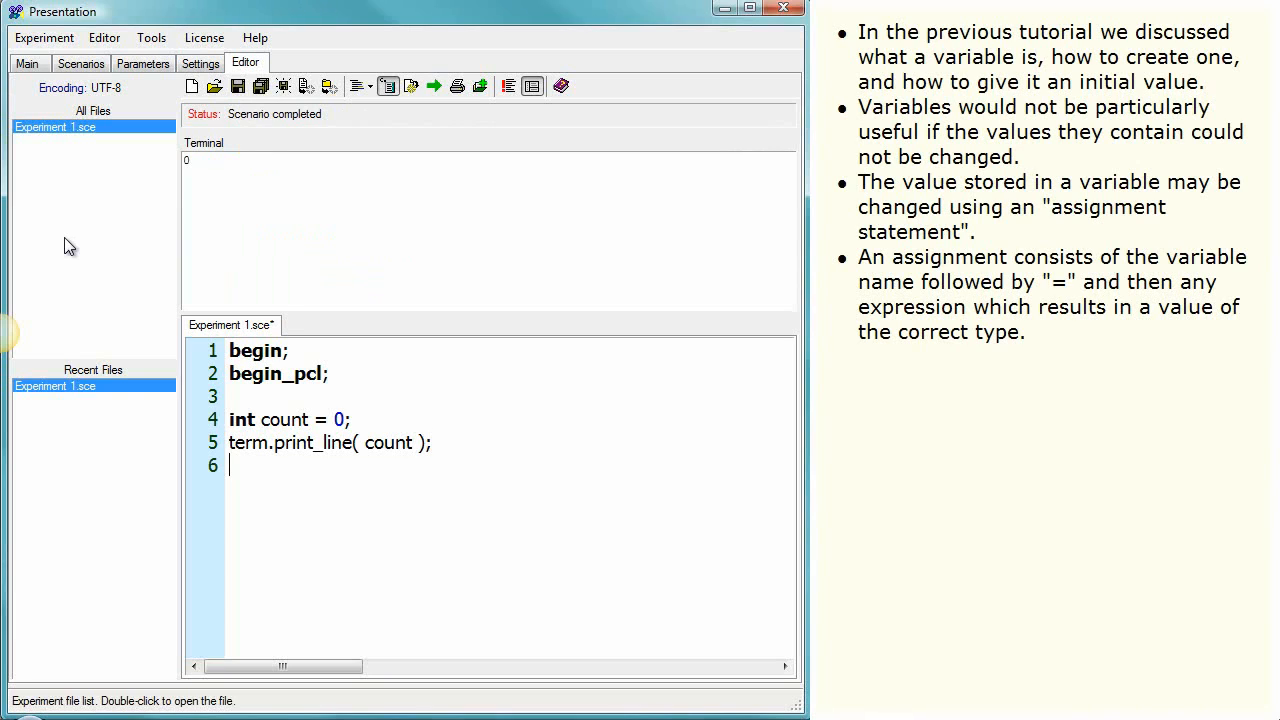
pyautogui.write('count = 1;')
pyautogui.write('ter')
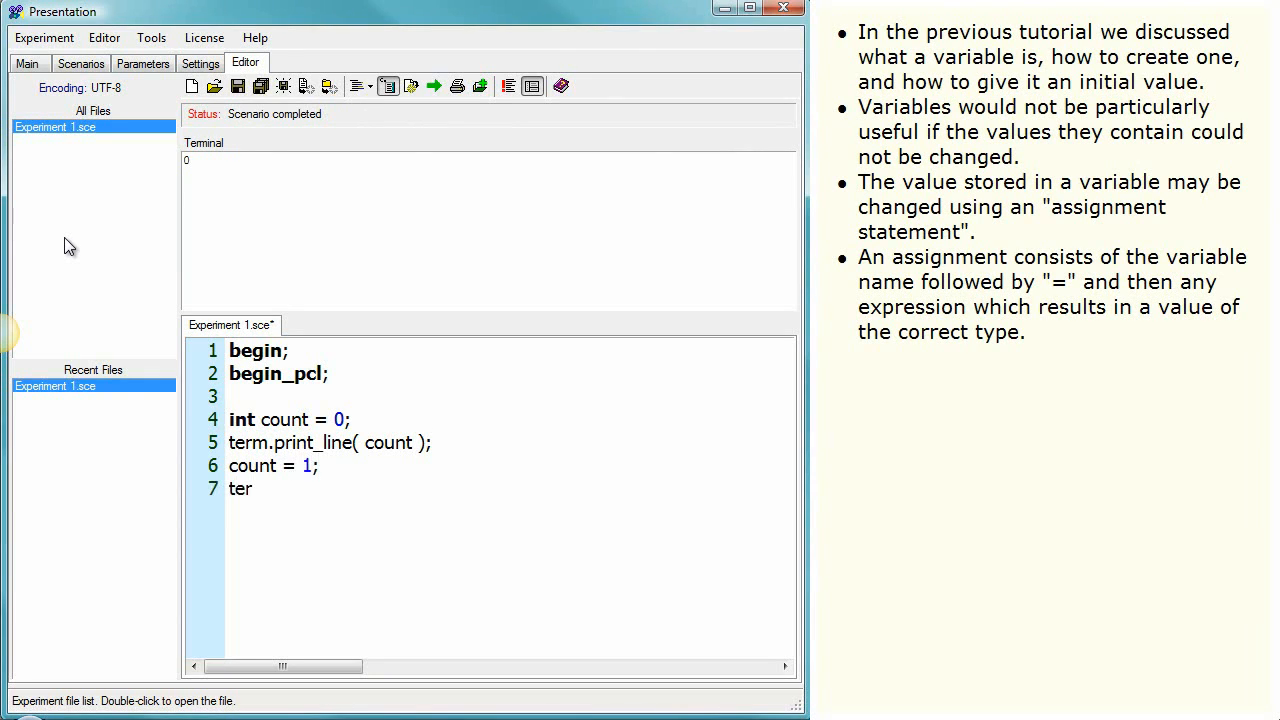
pyautogui.write('m.print_line')
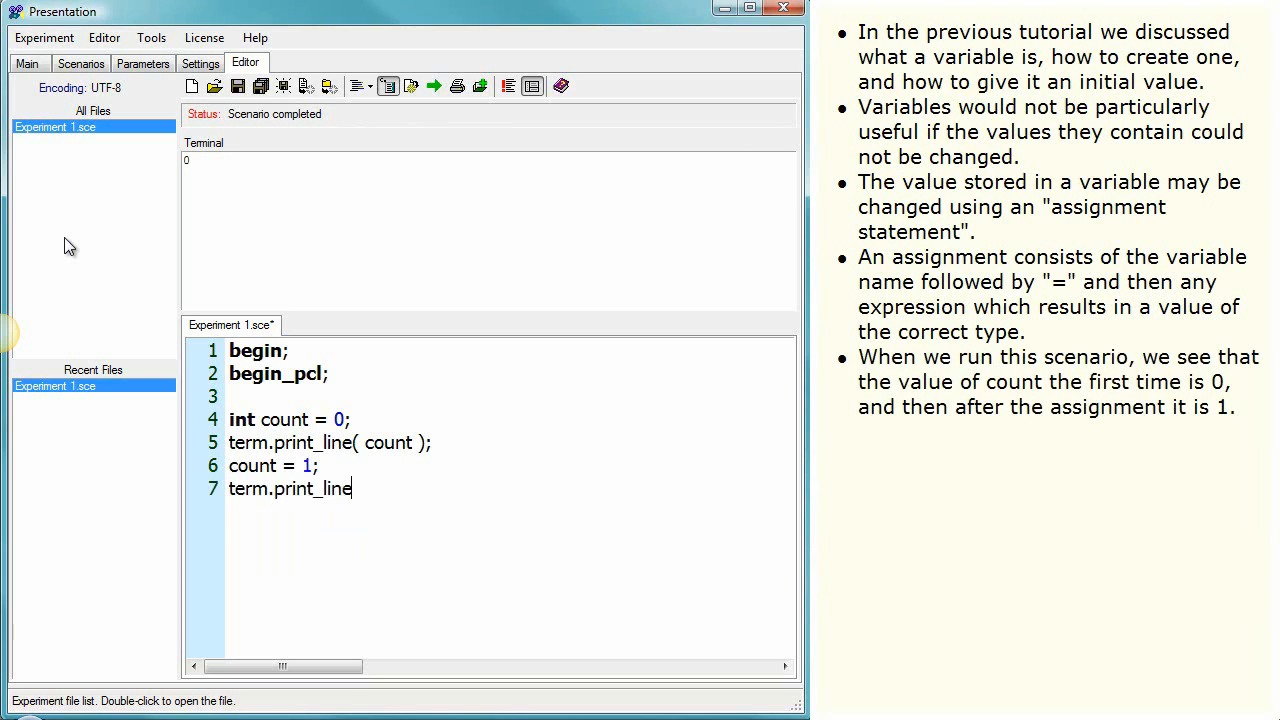
pyautogui.write('( count );')
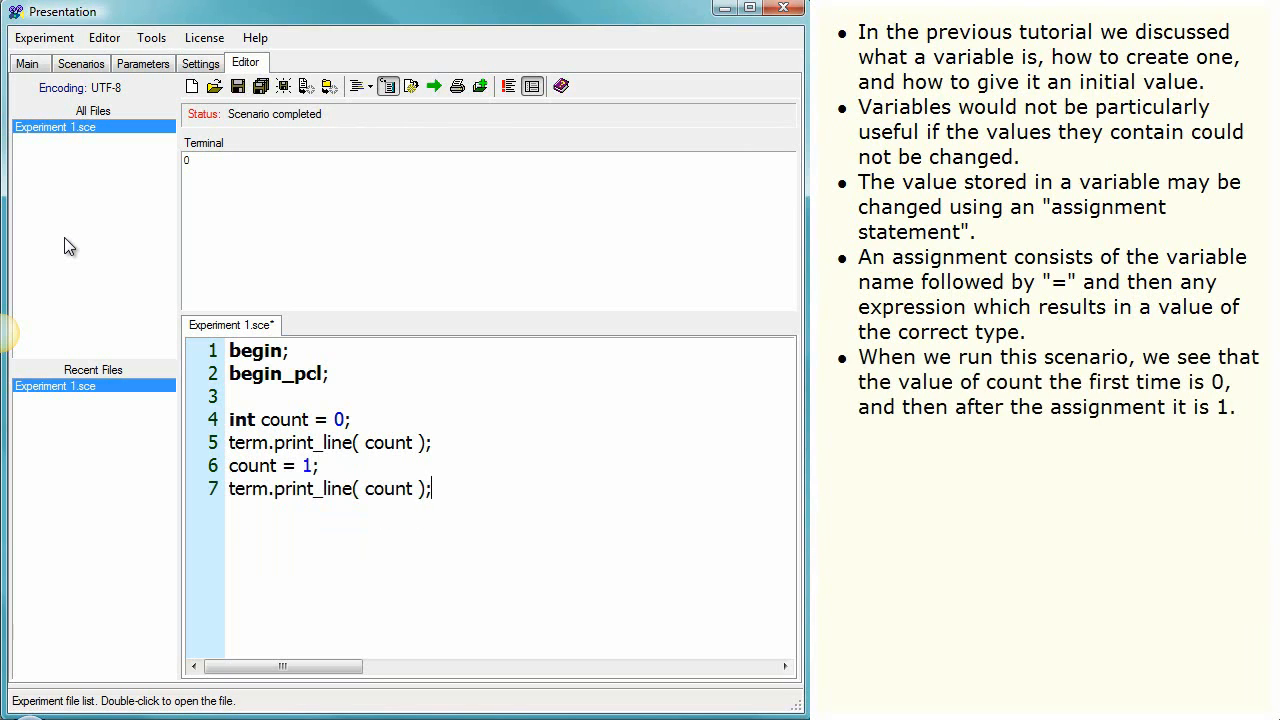
pyautogui.click(433, 86)
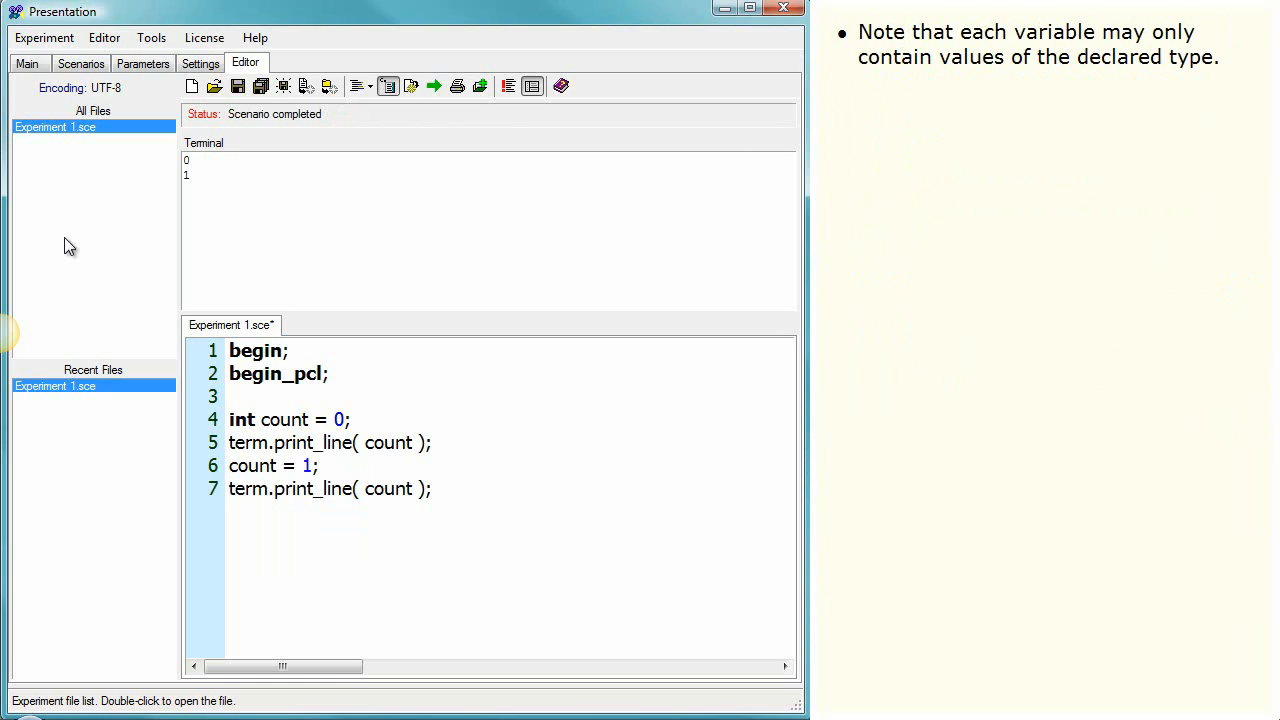
# - Try count = "hello" on line 6, dismiss the error, then run with count = count + 1
pyautogui.press('Backspace')
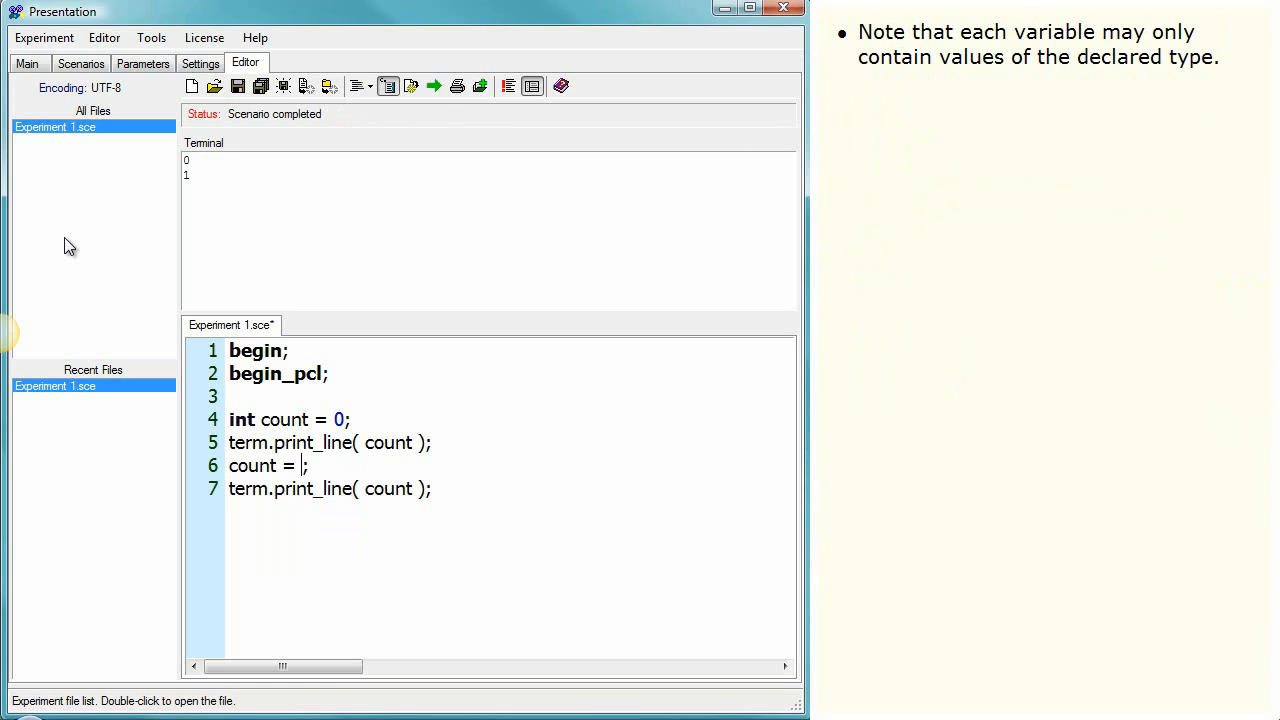
pyautogui.write('"hello"')
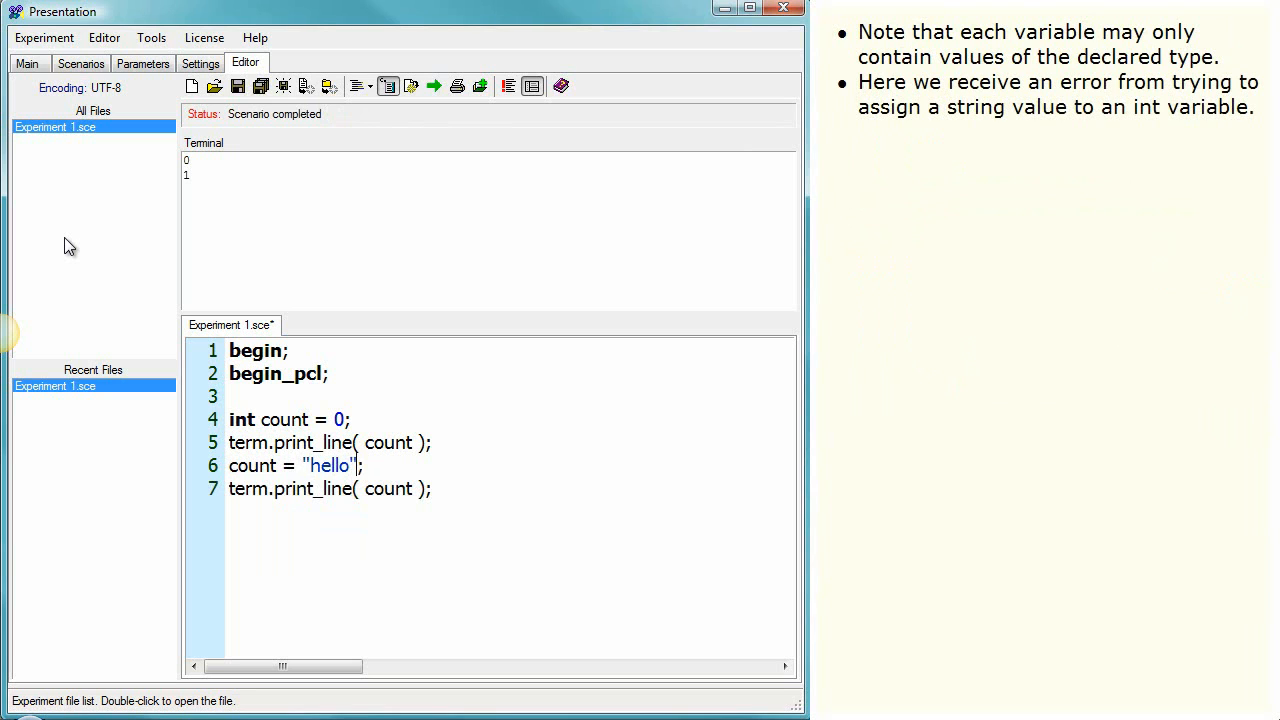
pyautogui.click(434, 86)
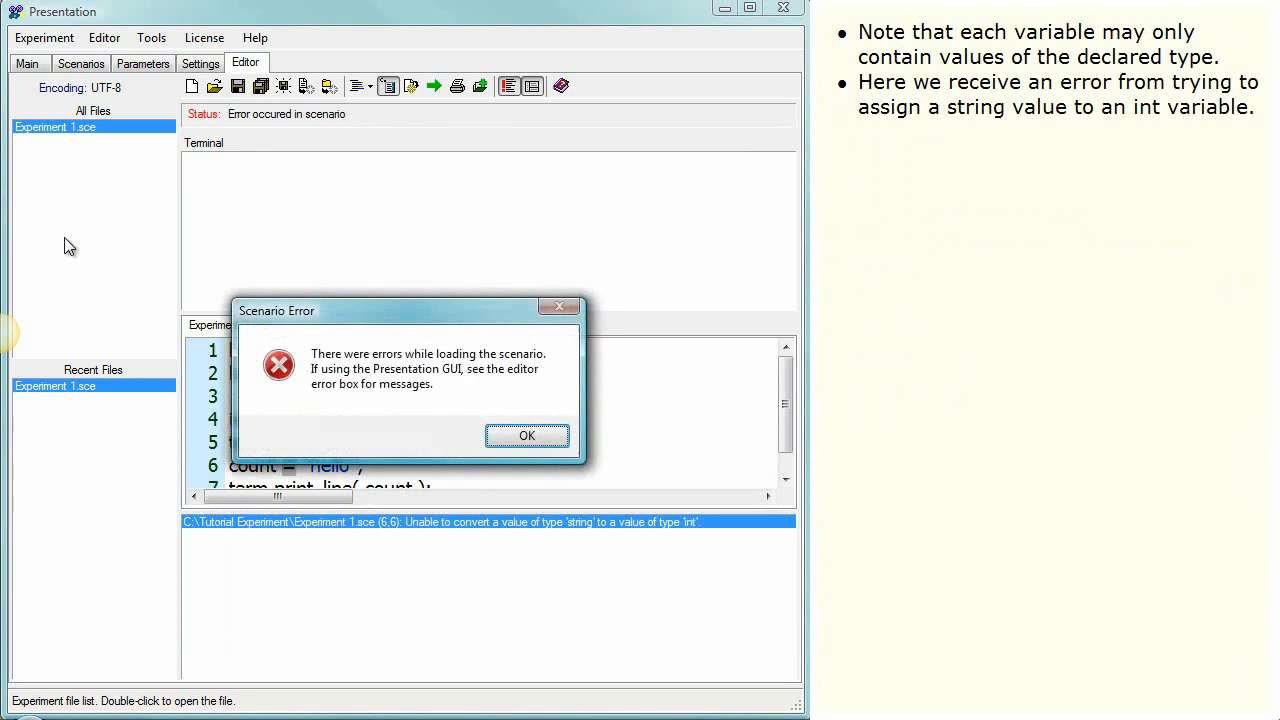
pyautogui.click(527, 435)
pyautogui.write('count + ')
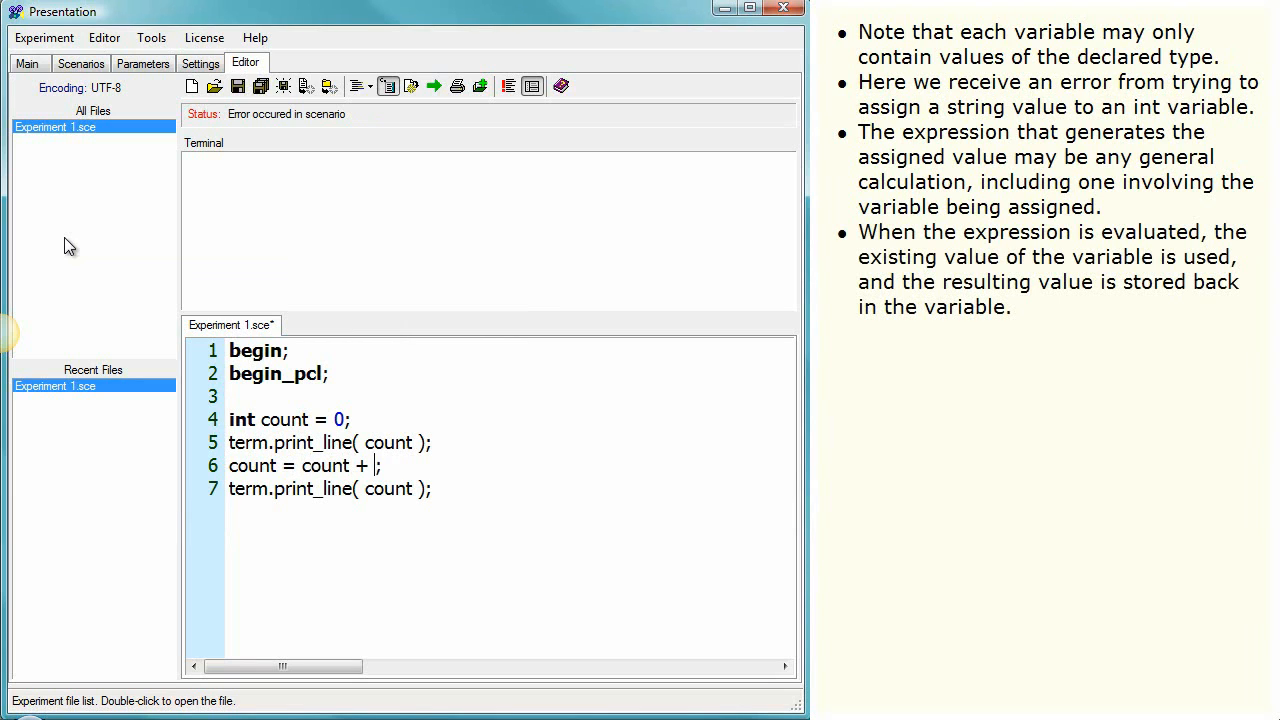
pyautogui.write('1')
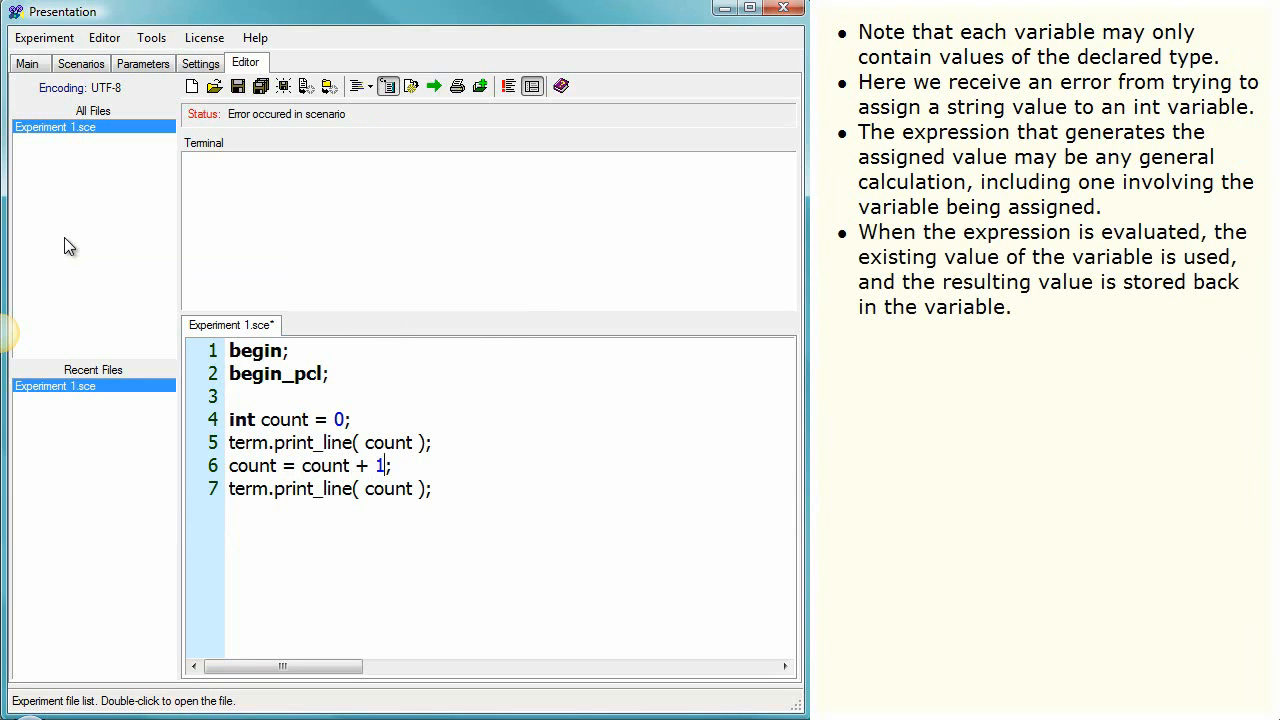
pyautogui.click(434, 86)
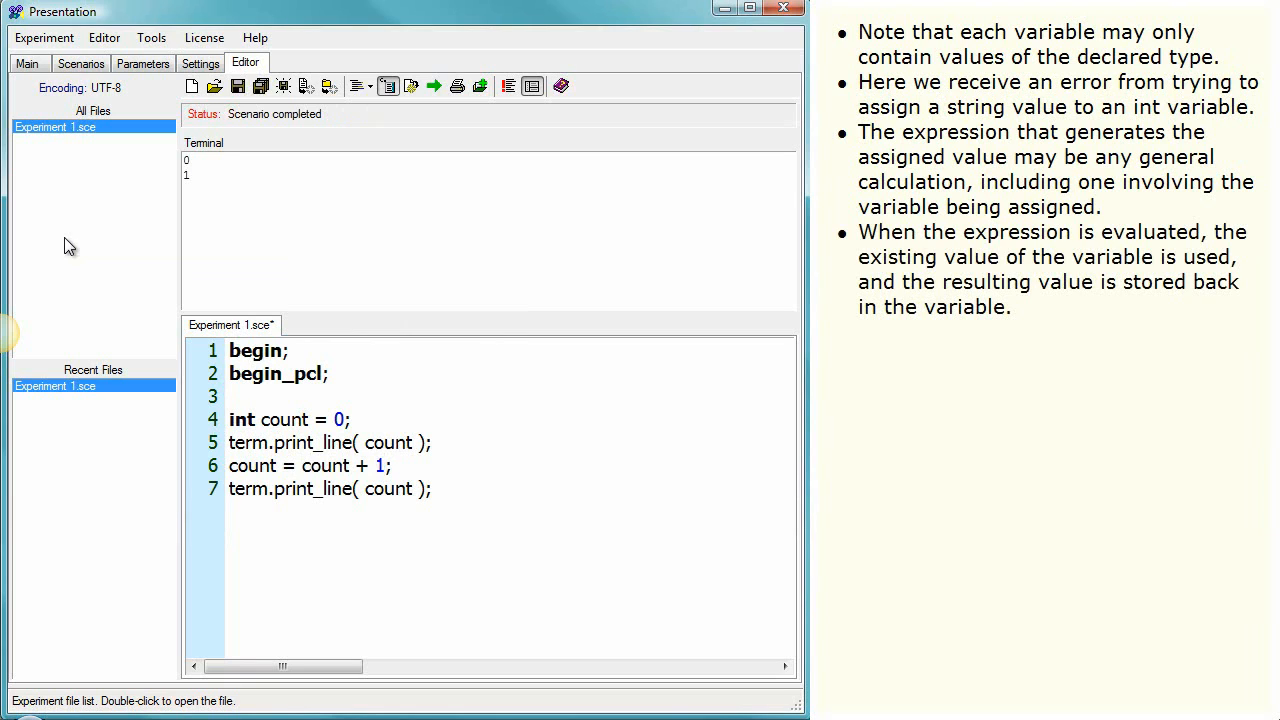
pyautogui.moveTo(401, 489)
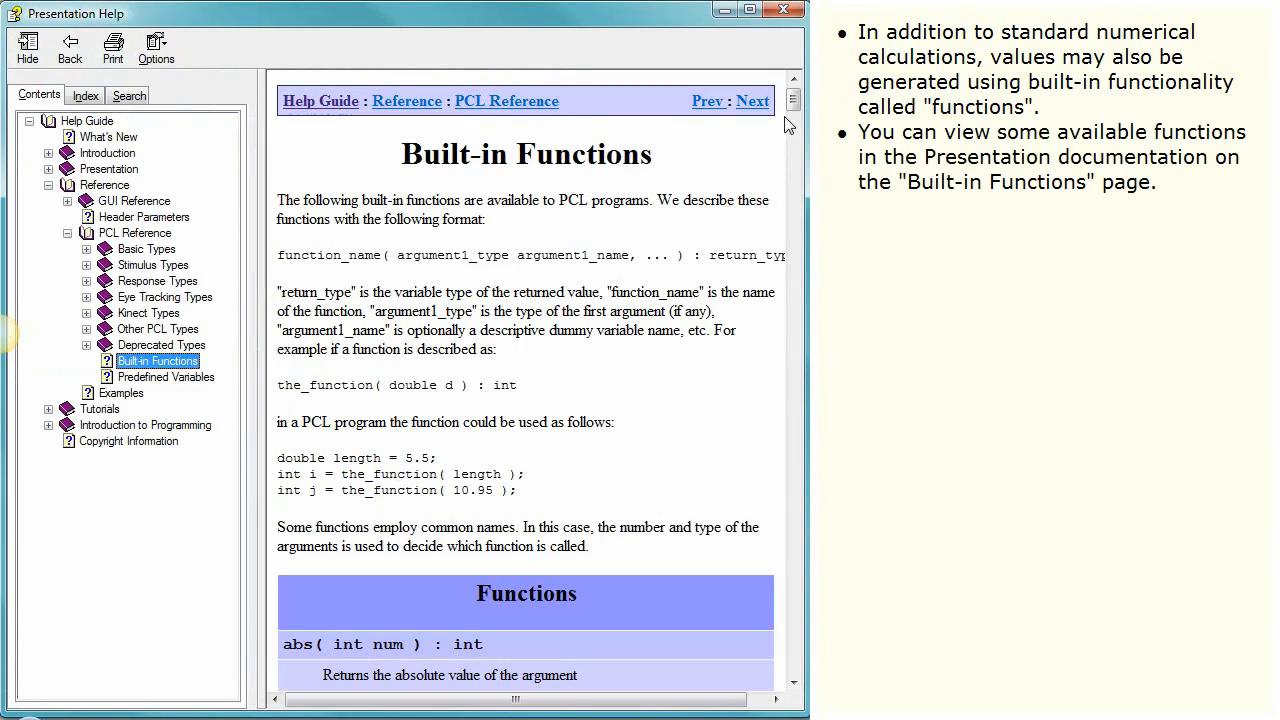
# - Scroll the Built-in Functions help page down to the random() entries
pyautogui.scroll(-3)
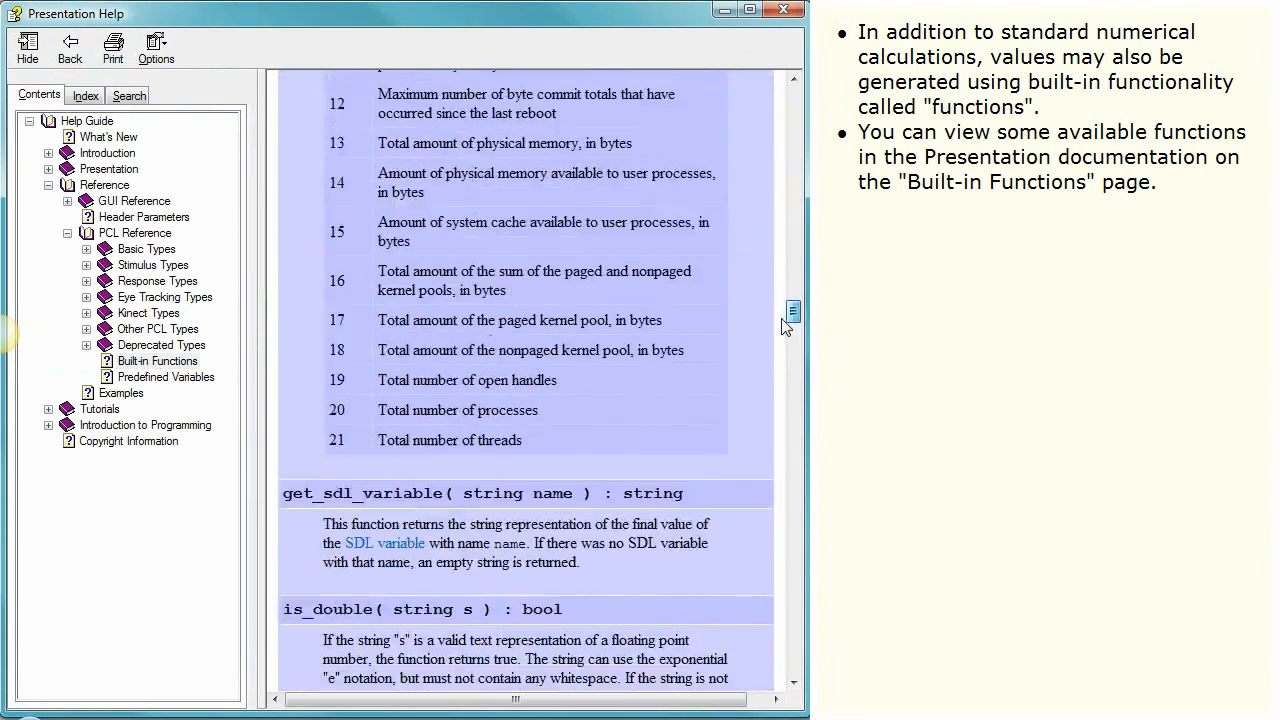
pyautogui.scroll(-3)
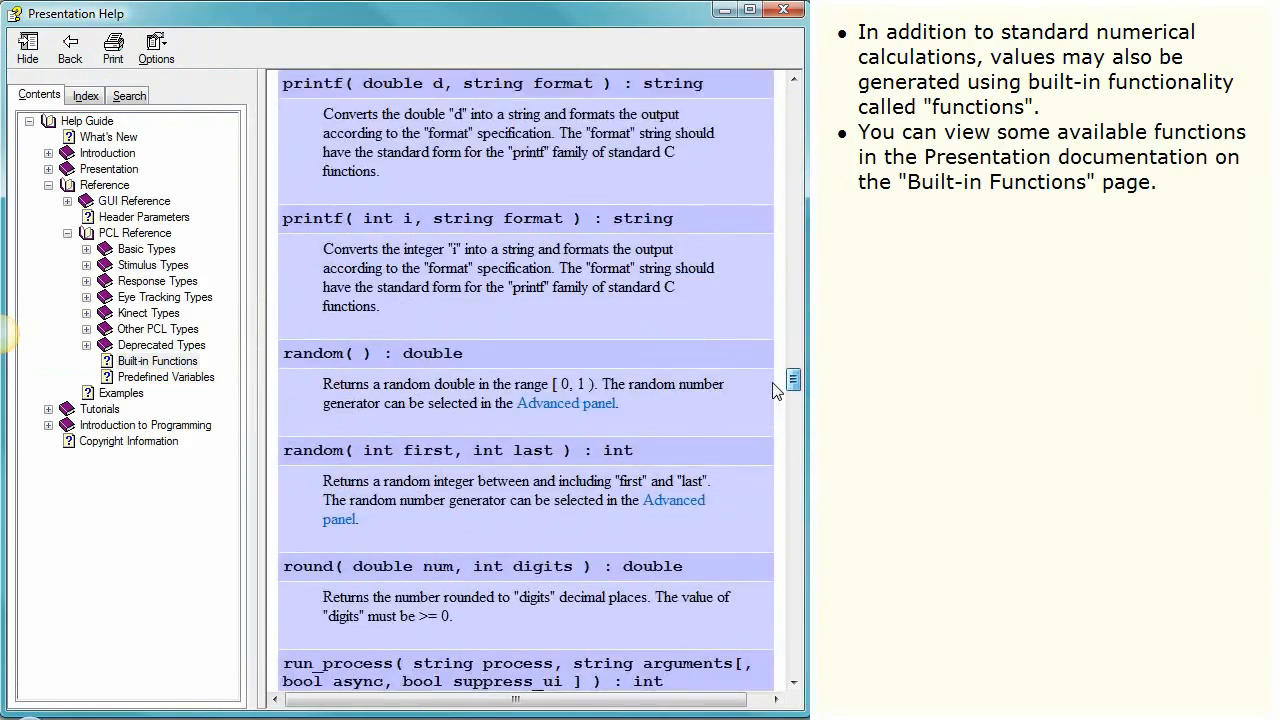
pyautogui.scroll(-3)
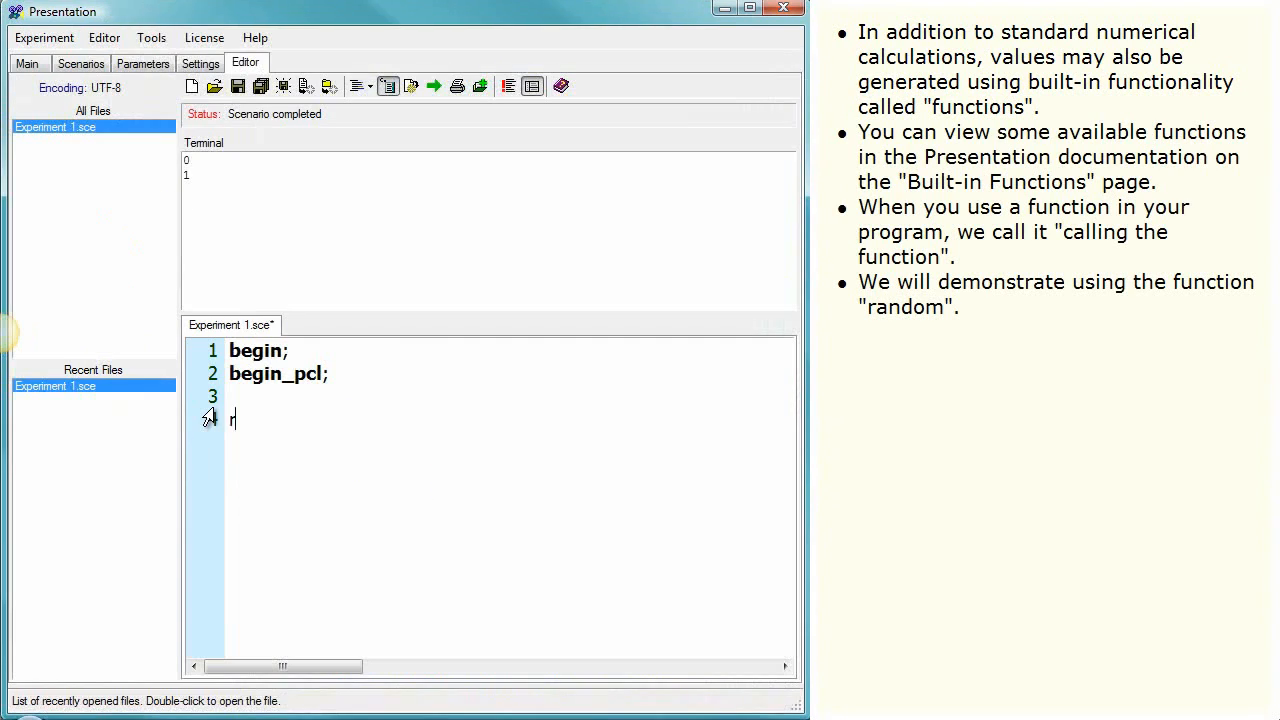
# - Write int random_value = random( 1, 5 ); on line 4
pyautogui.write('random()')
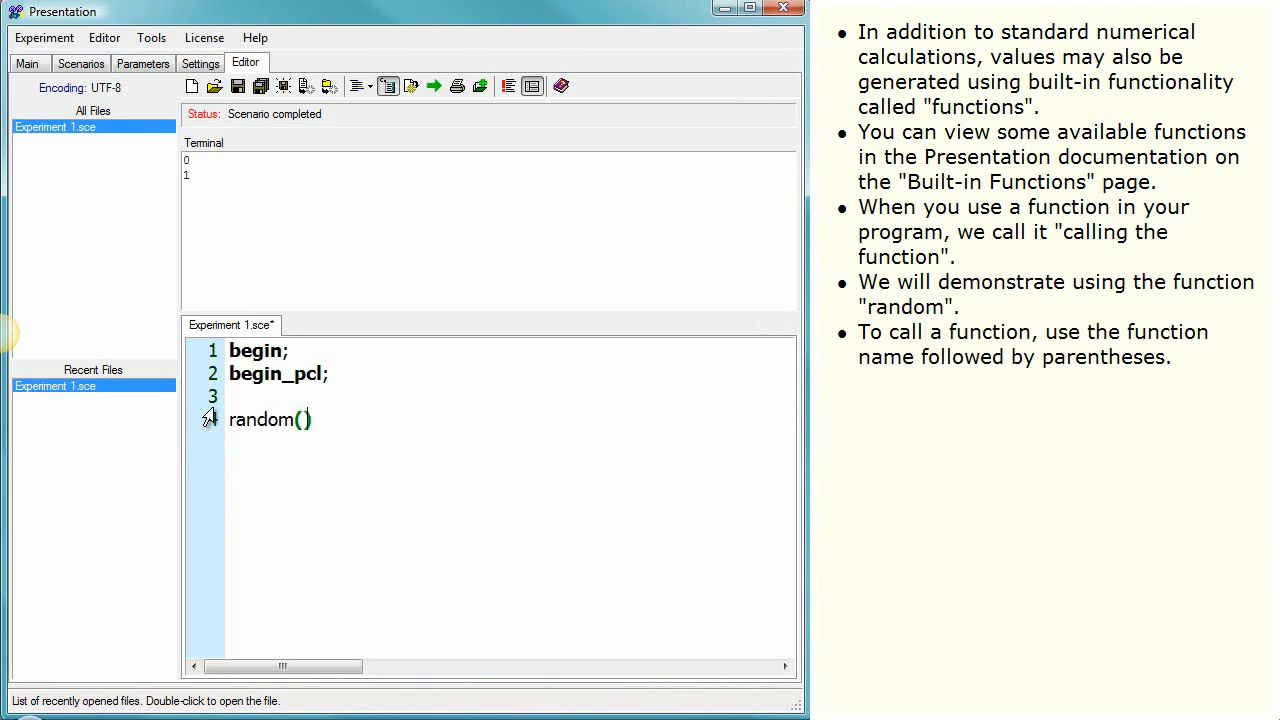
pyautogui.write('1, 5')
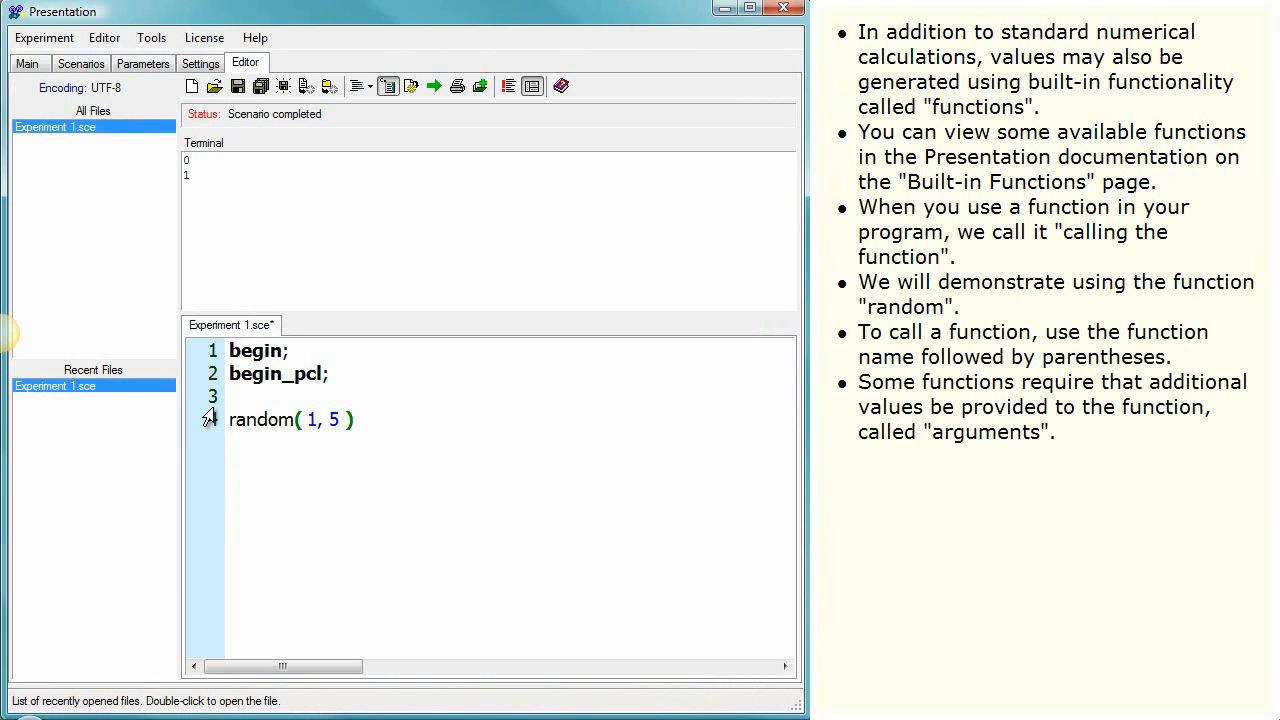
pyautogui.write(';')
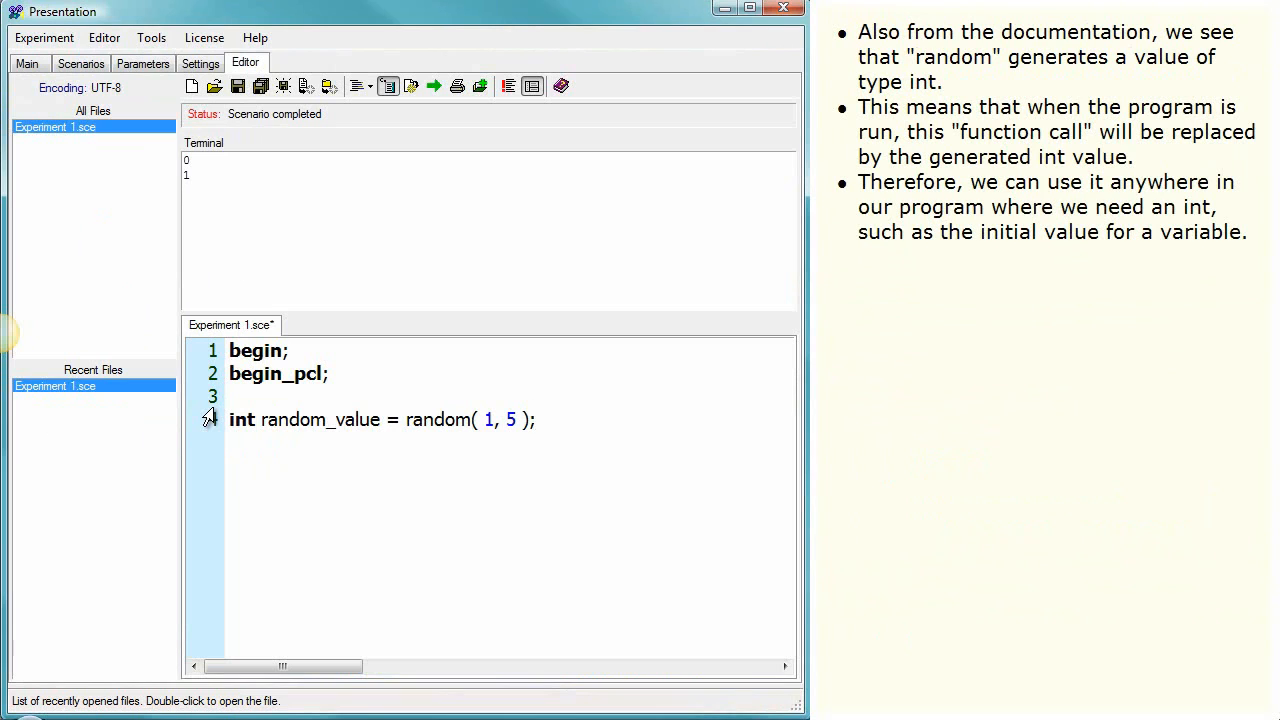
# - Add term.print_line( random_value ); and run the scenario
pyautogui.write('term.print_line(')
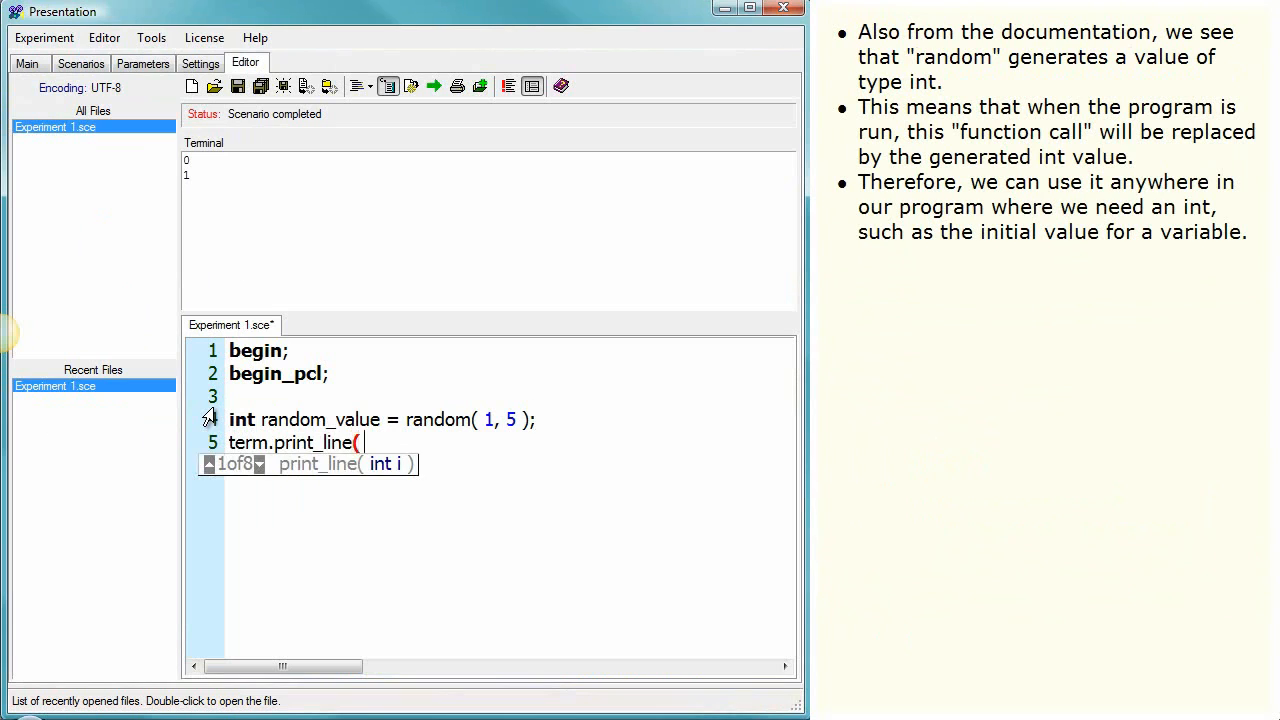
pyautogui.write('random_value );')
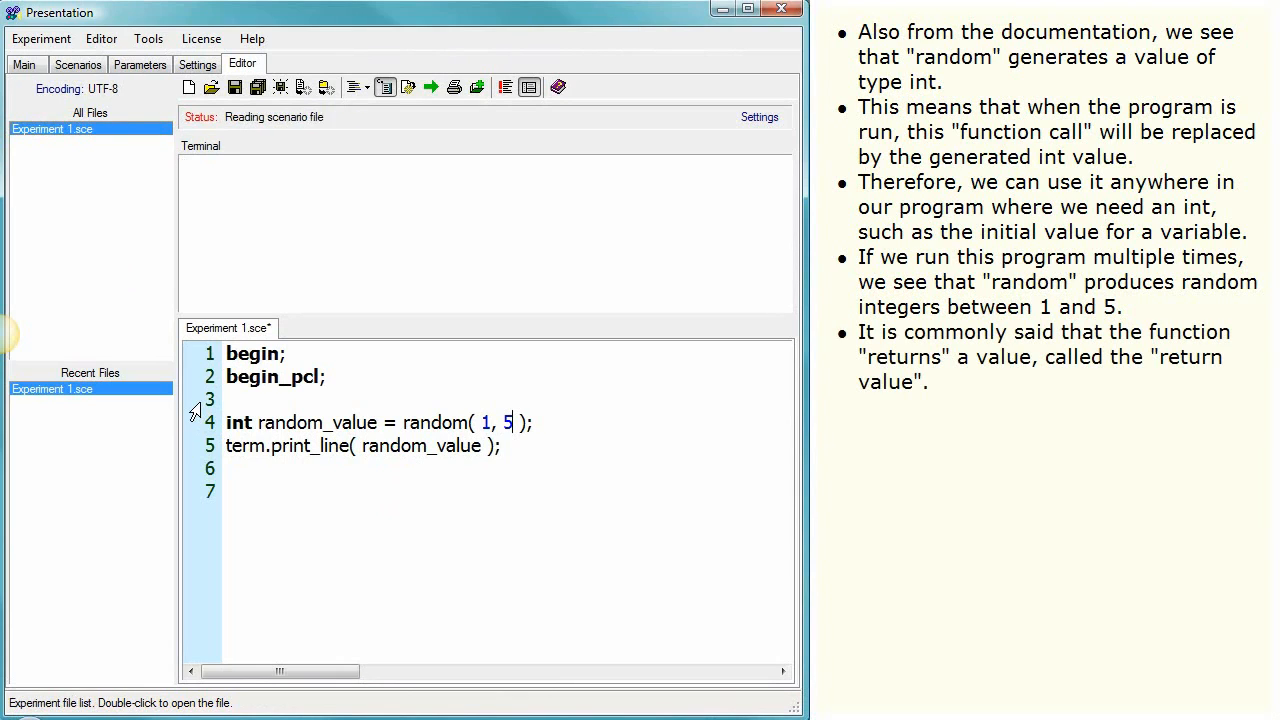
pyautogui.click(431, 87)
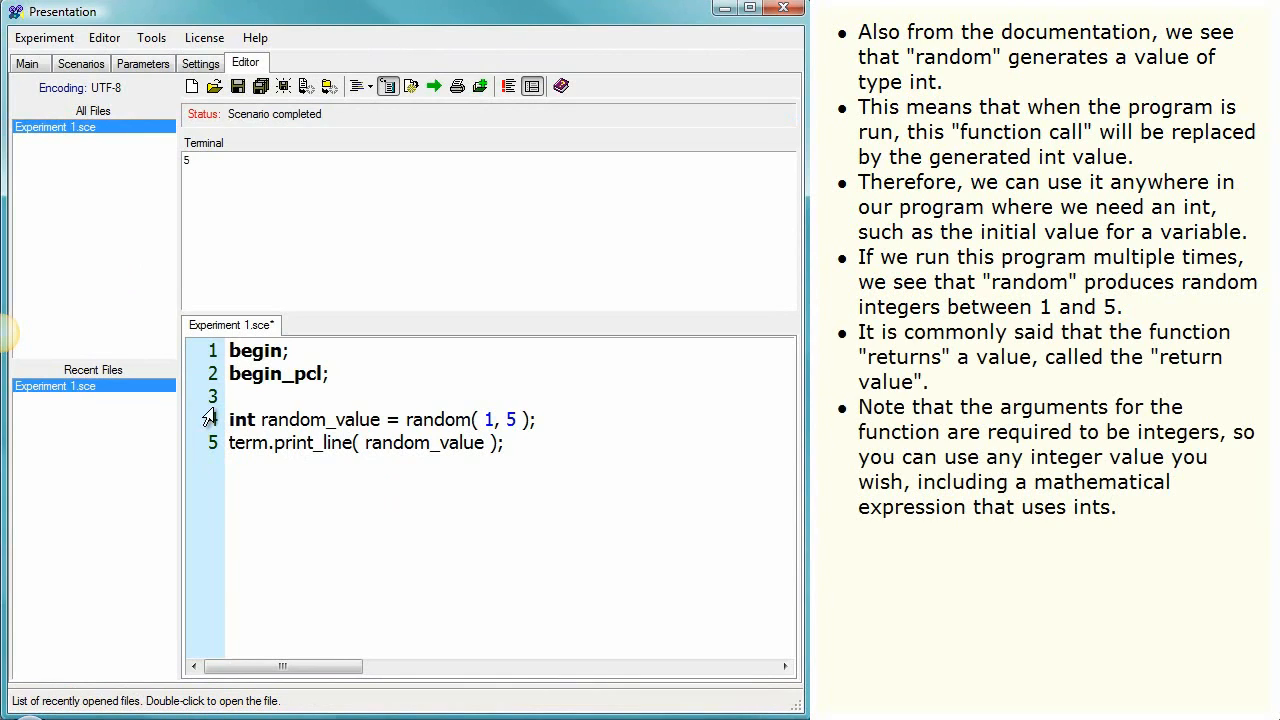
# - Change random's upper bound to 2 + 3 and run again
pyautogui.write('2 +')
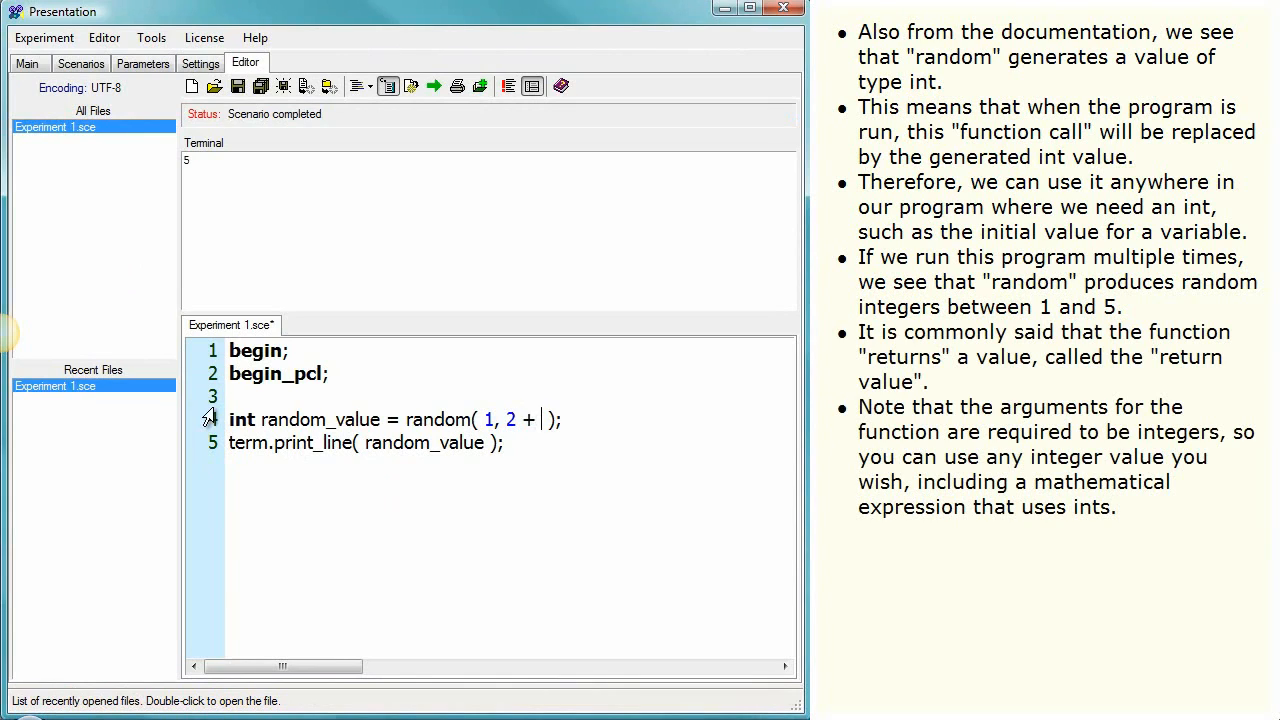
pyautogui.write('3')
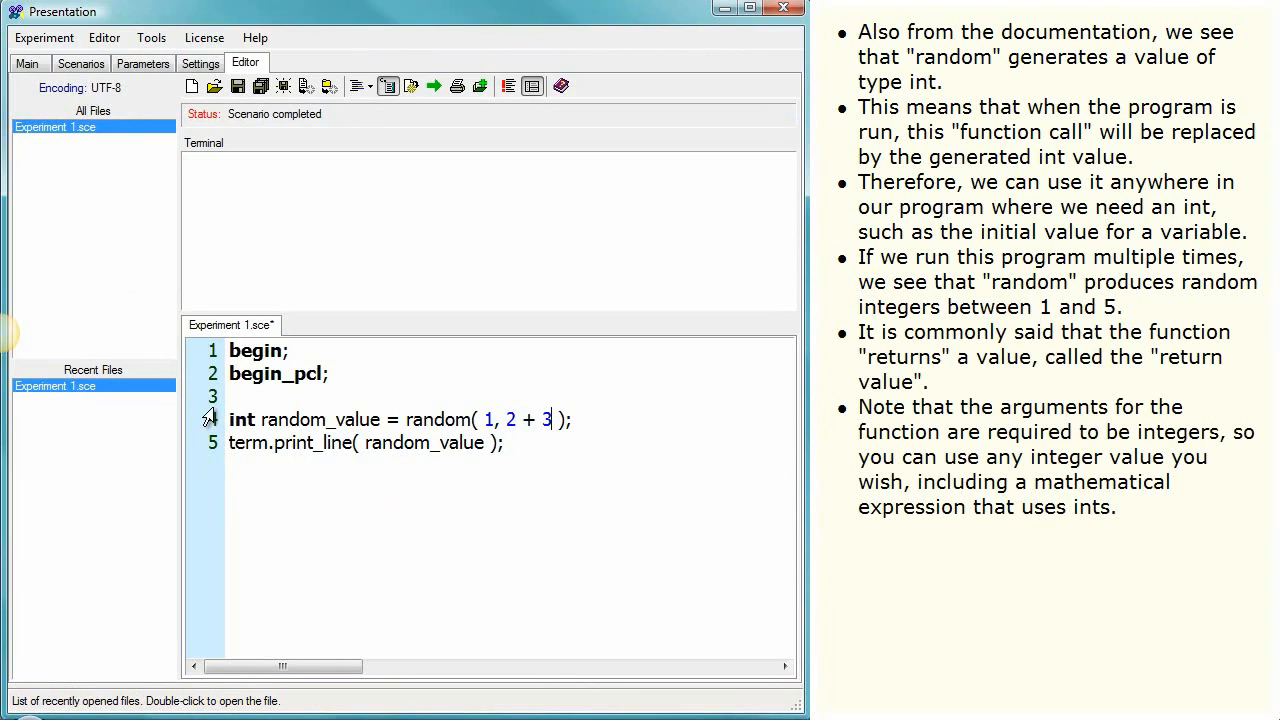
pyautogui.click(433, 85)
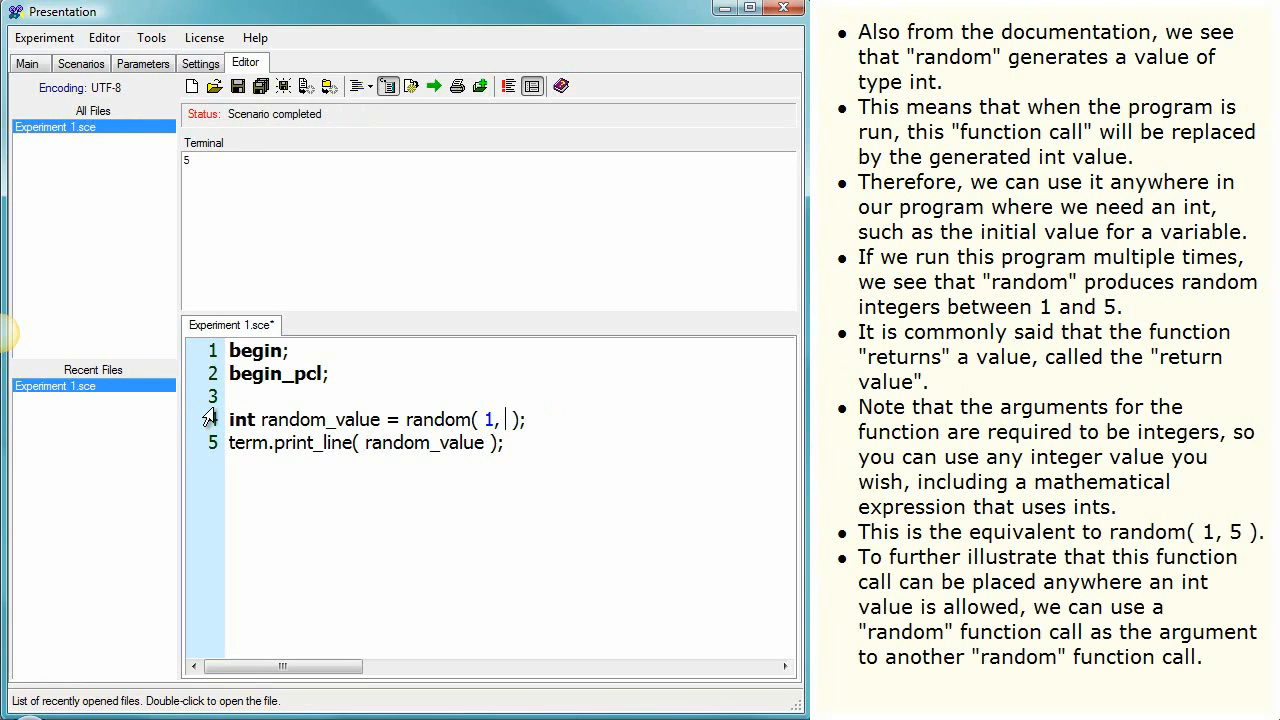
# - Nest random( 1, 3 ) on line 4 and add delete_file( "C:\\something" ); on line 6
pyautogui.write('5')
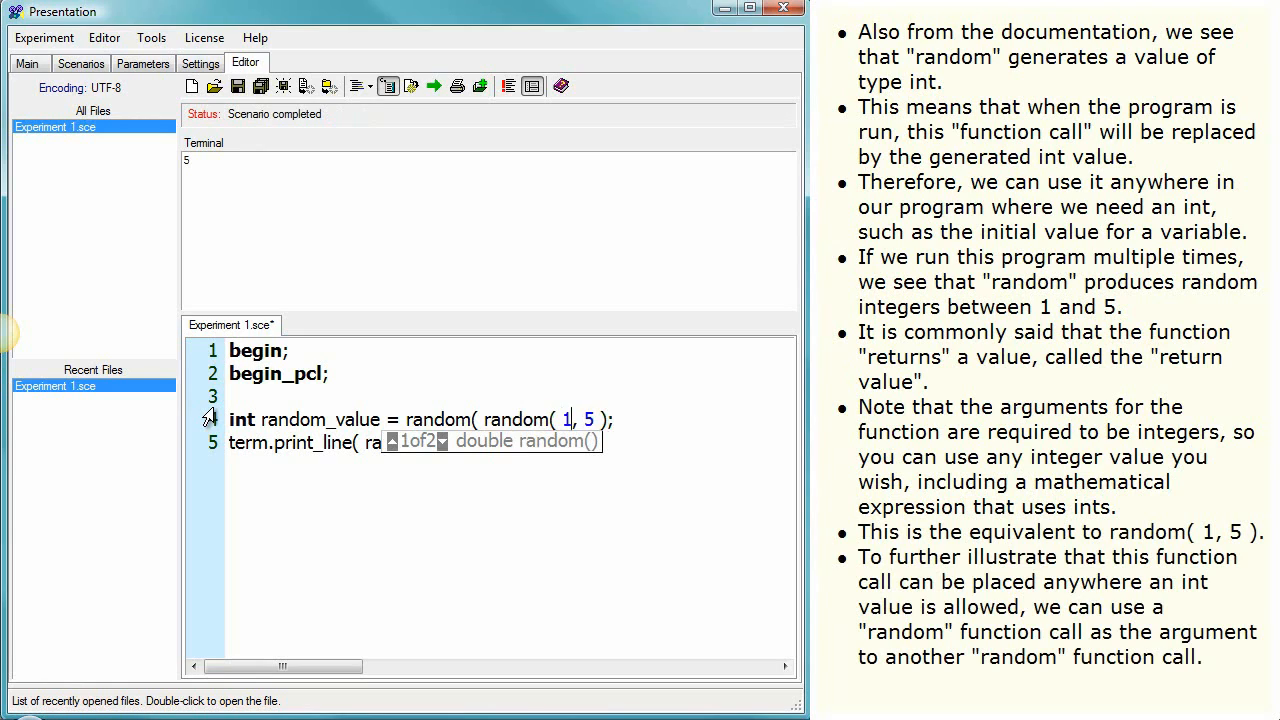
pyautogui.write(', 3 ),')
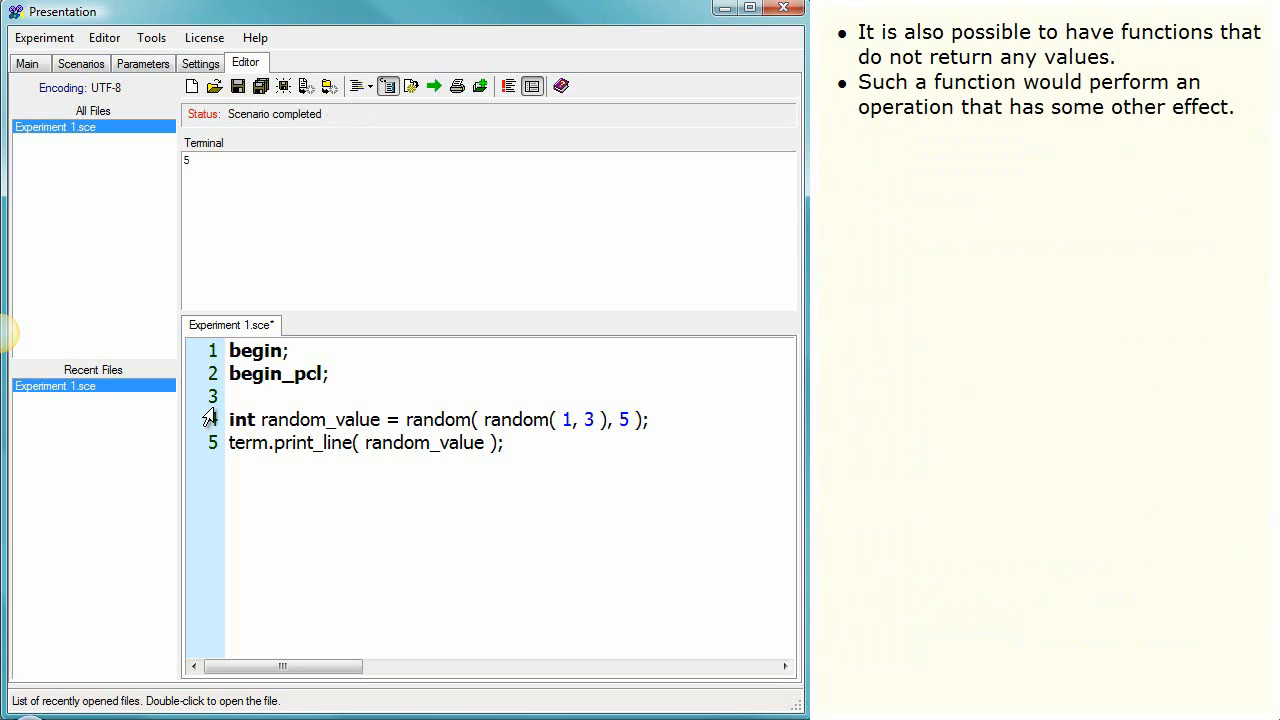
pyautogui.write('delet')
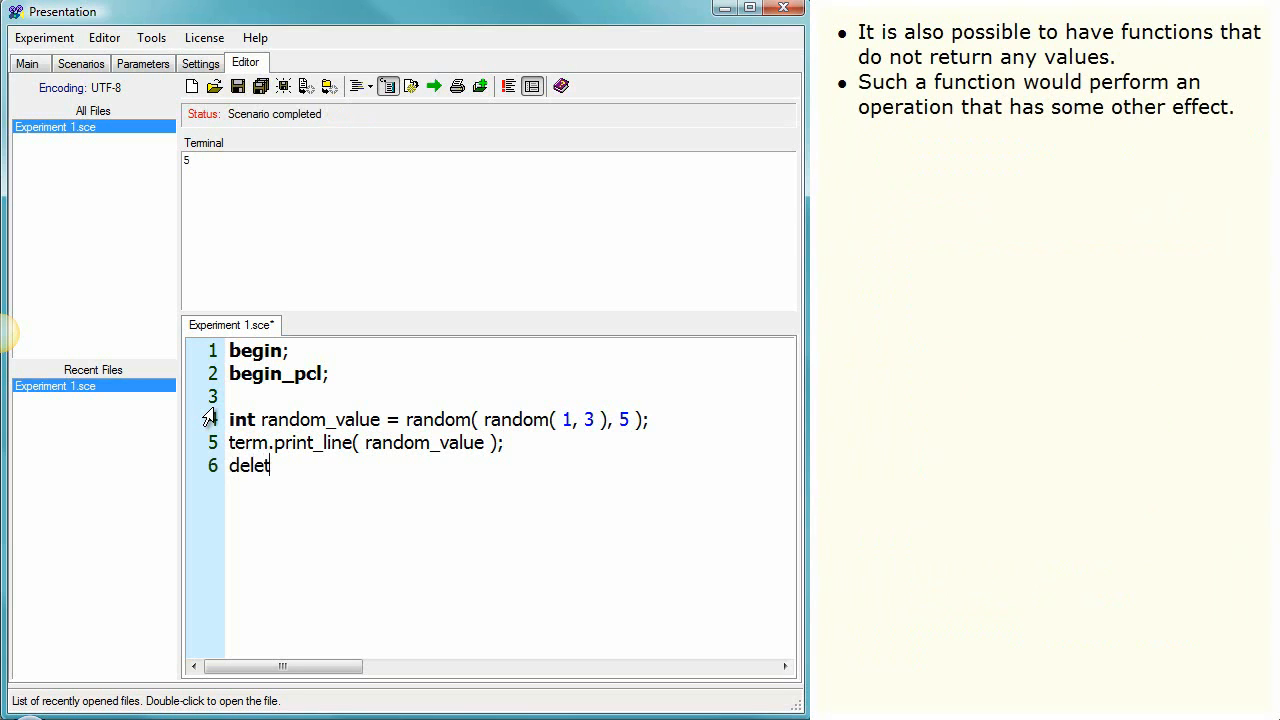
pyautogui.write('e_file(')
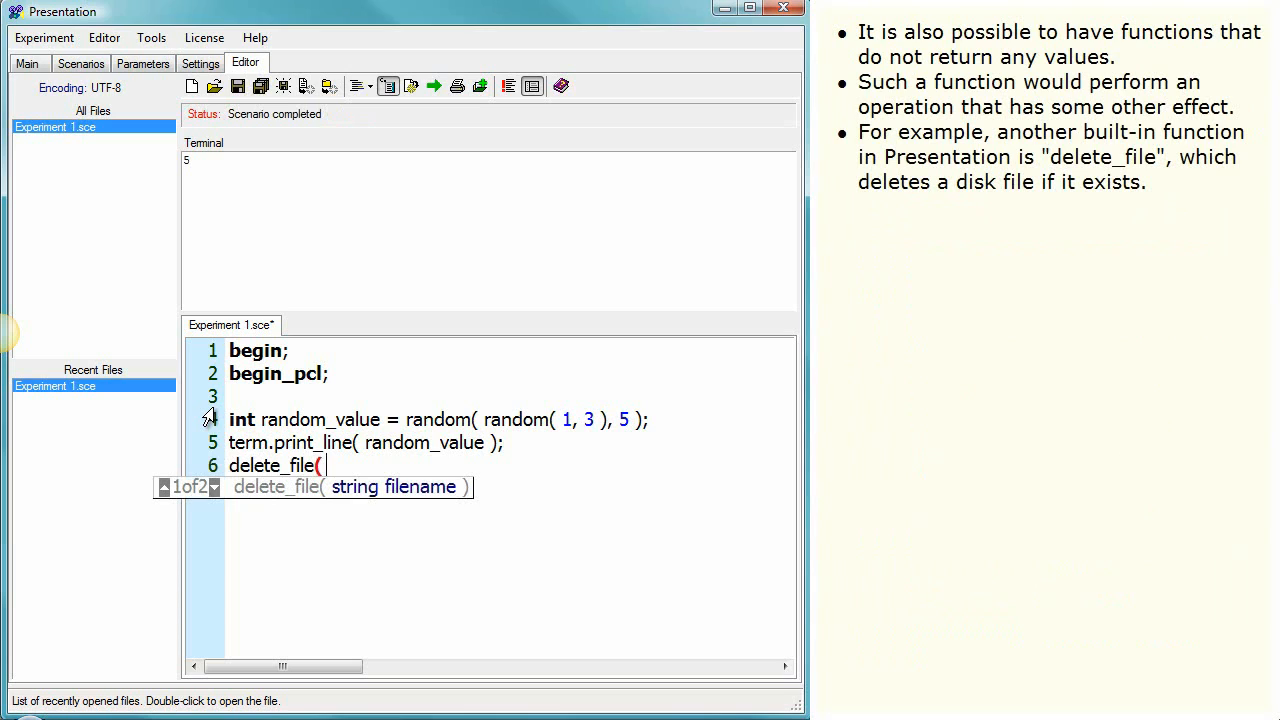
pyautogui.write('"C')
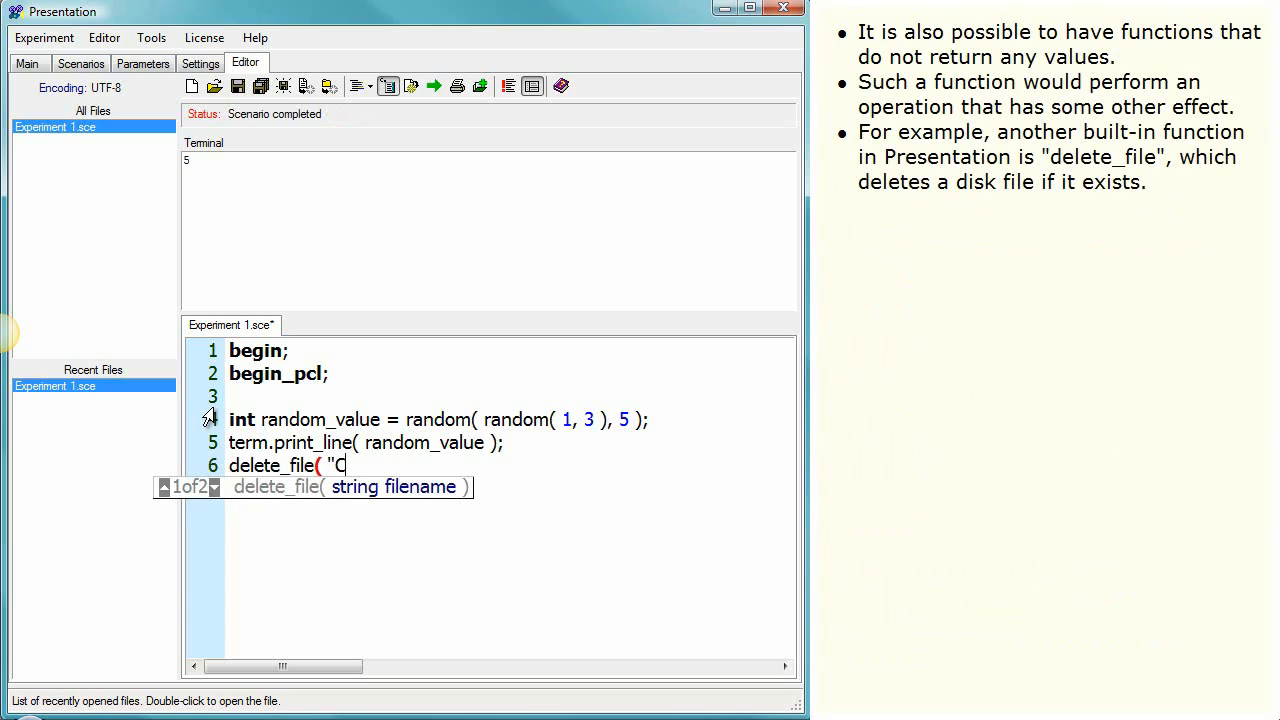
pyautogui.write('\\\\so')
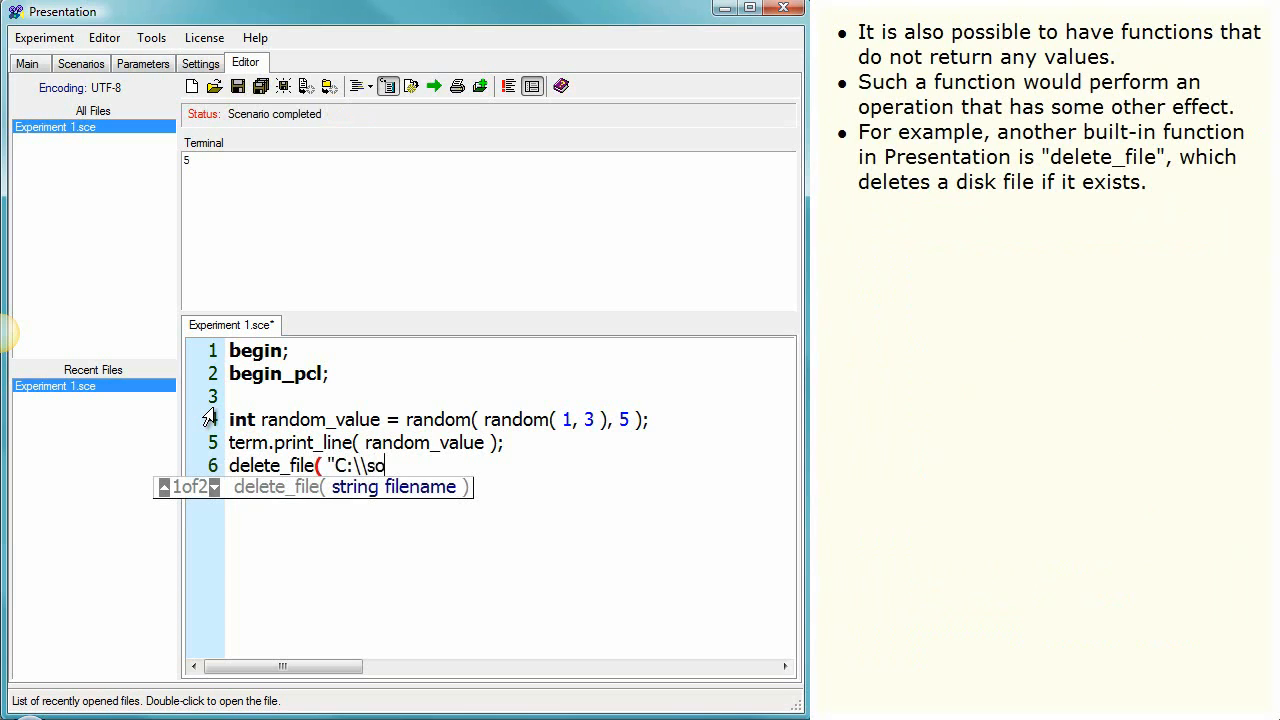
pyautogui.write('mething"')
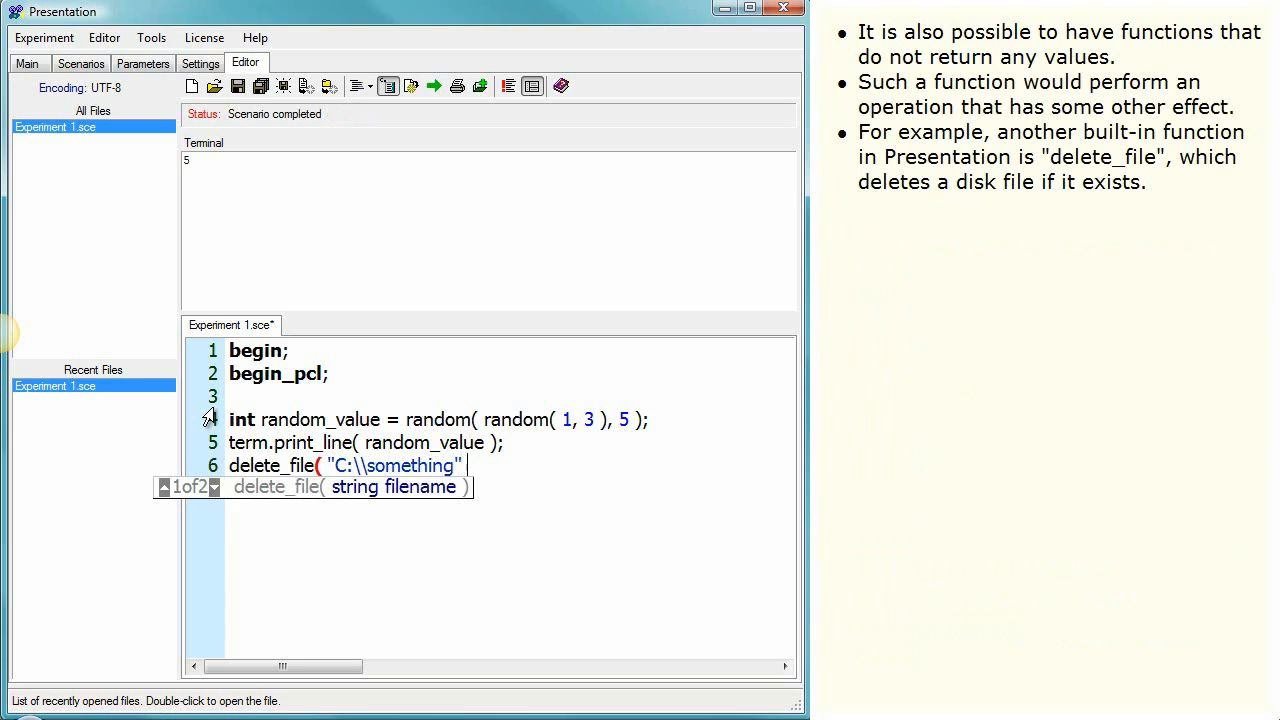
pyautogui.write(');')
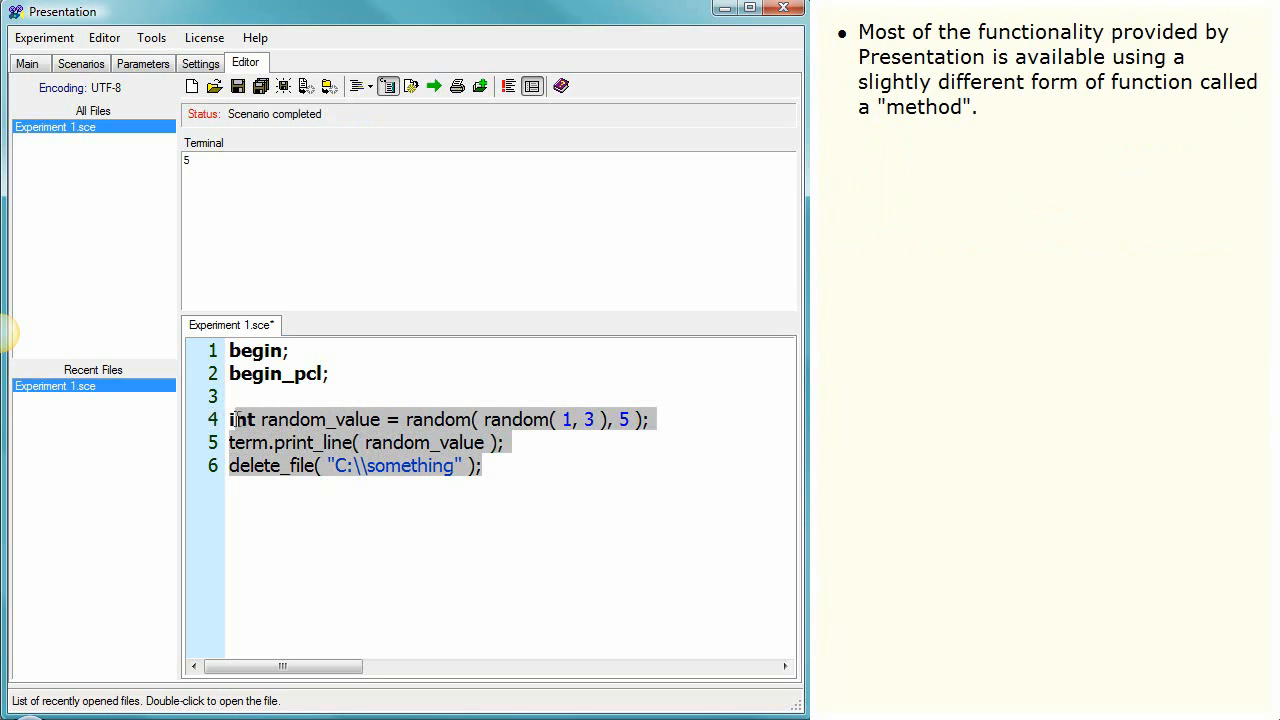
# - Overwrite the selected lines with string s = "hello";
pyautogui.write('st')
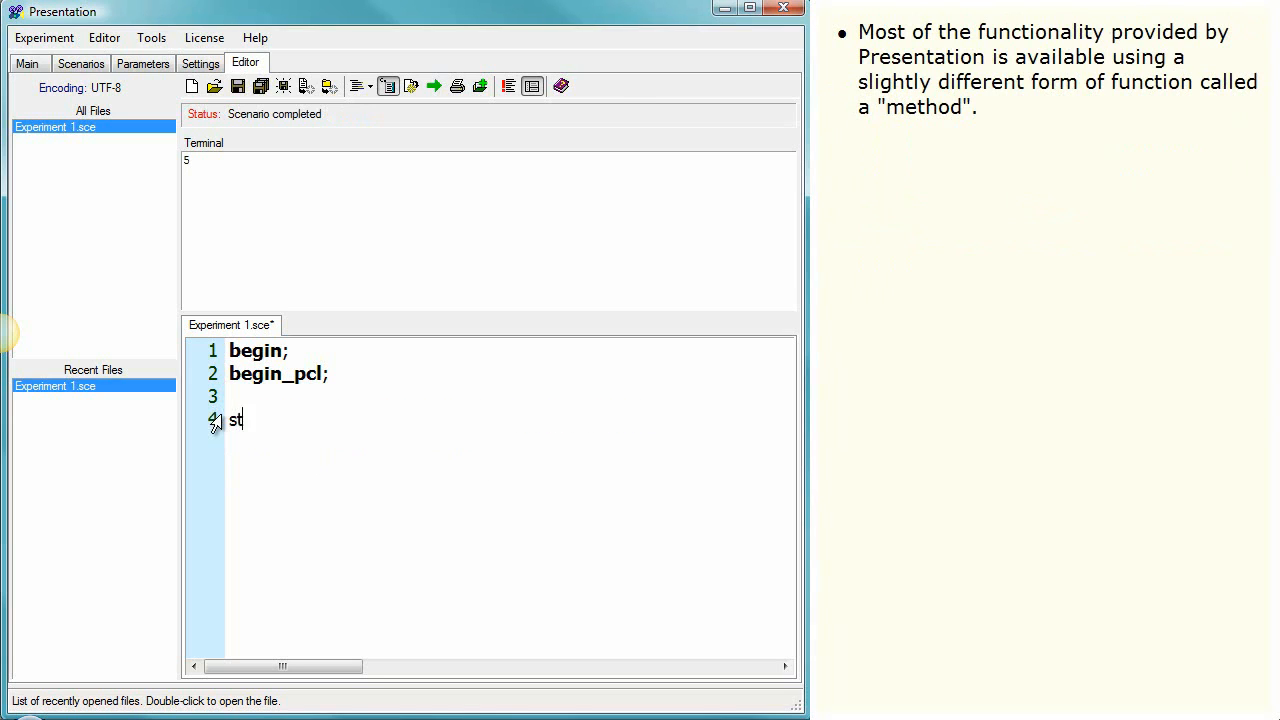
pyautogui.write('ring s =')
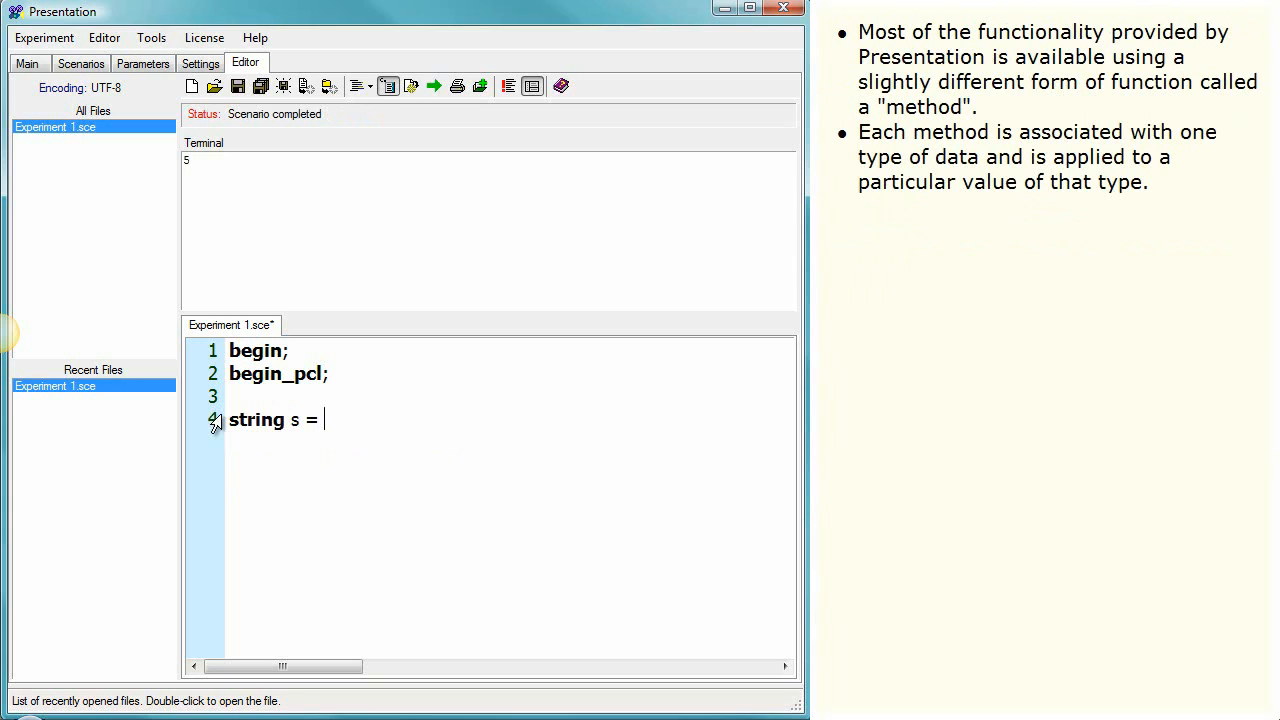
pyautogui.write('"hello"')
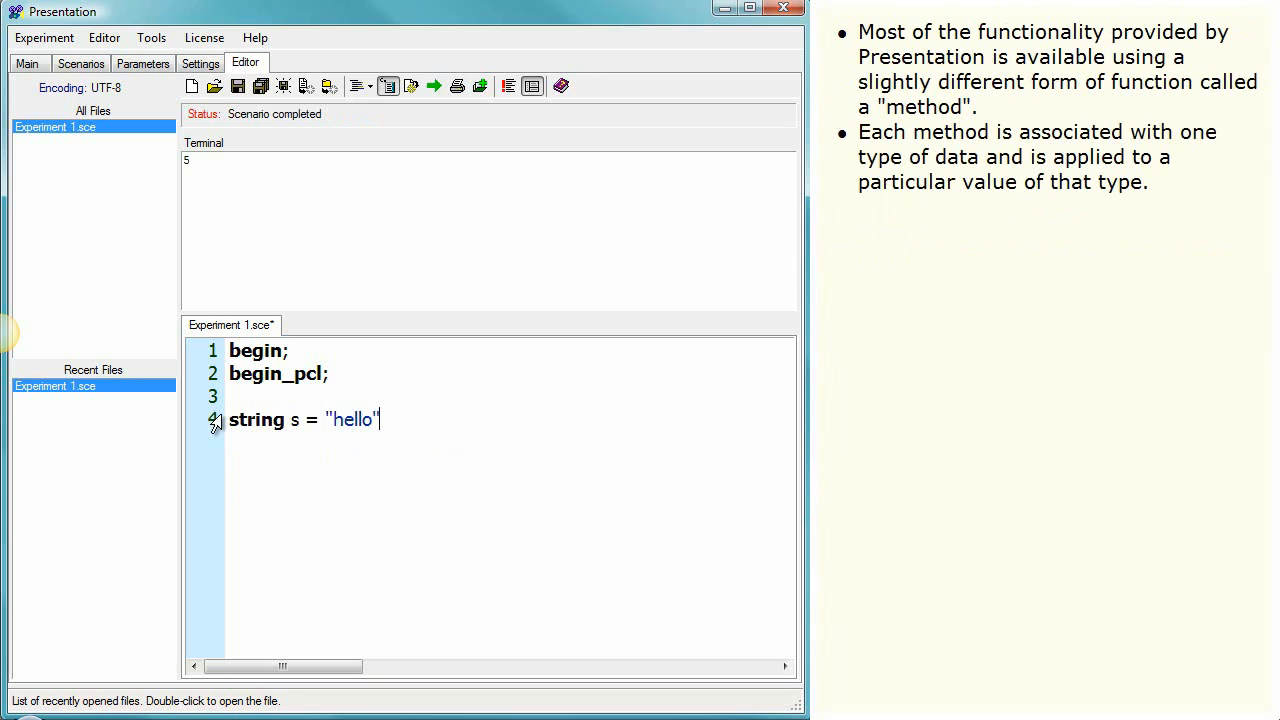
pyautogui.write(';')
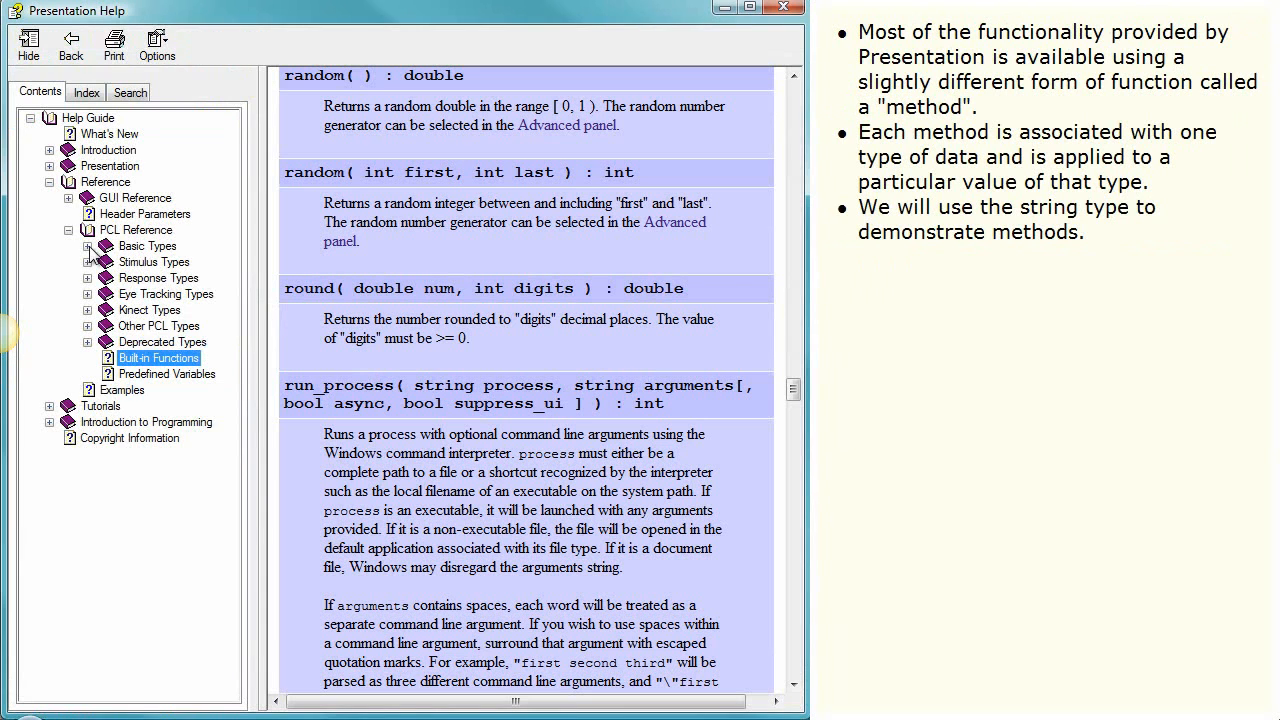
# - Open Help's Basic Types > string page and scroll through its Methods list
pyautogui.click(149, 277)
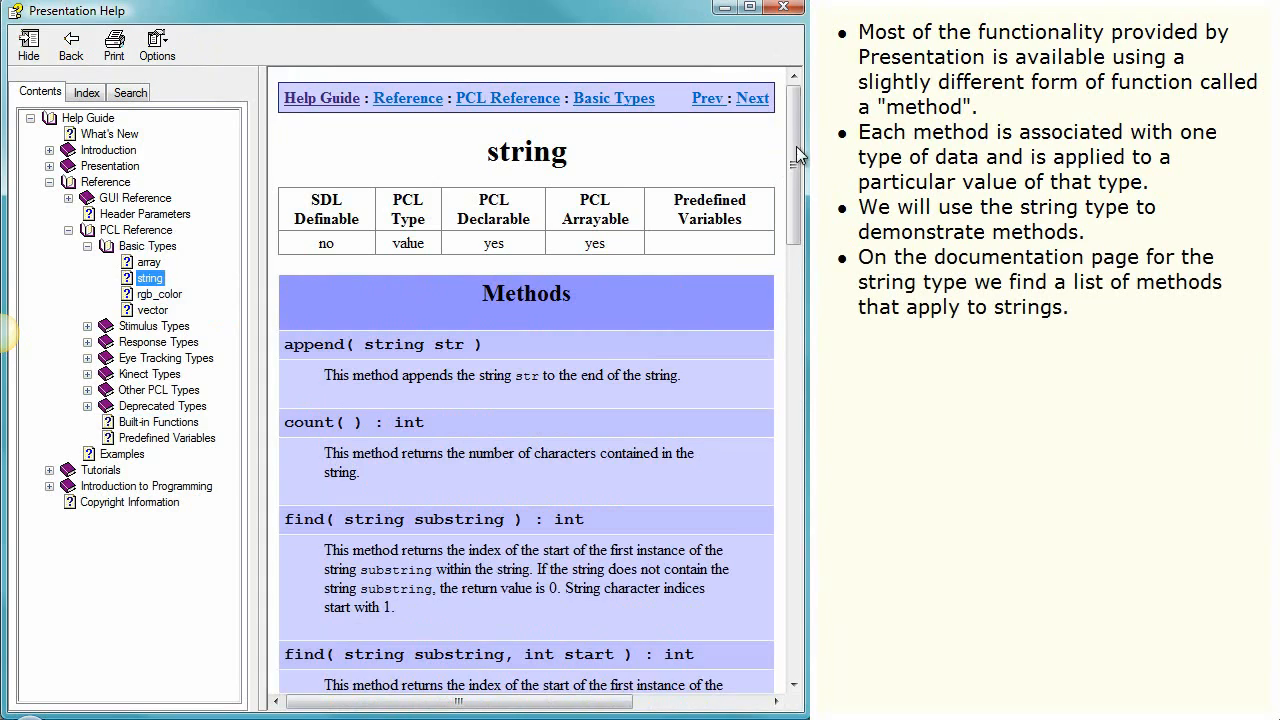
pyautogui.scroll(-3)
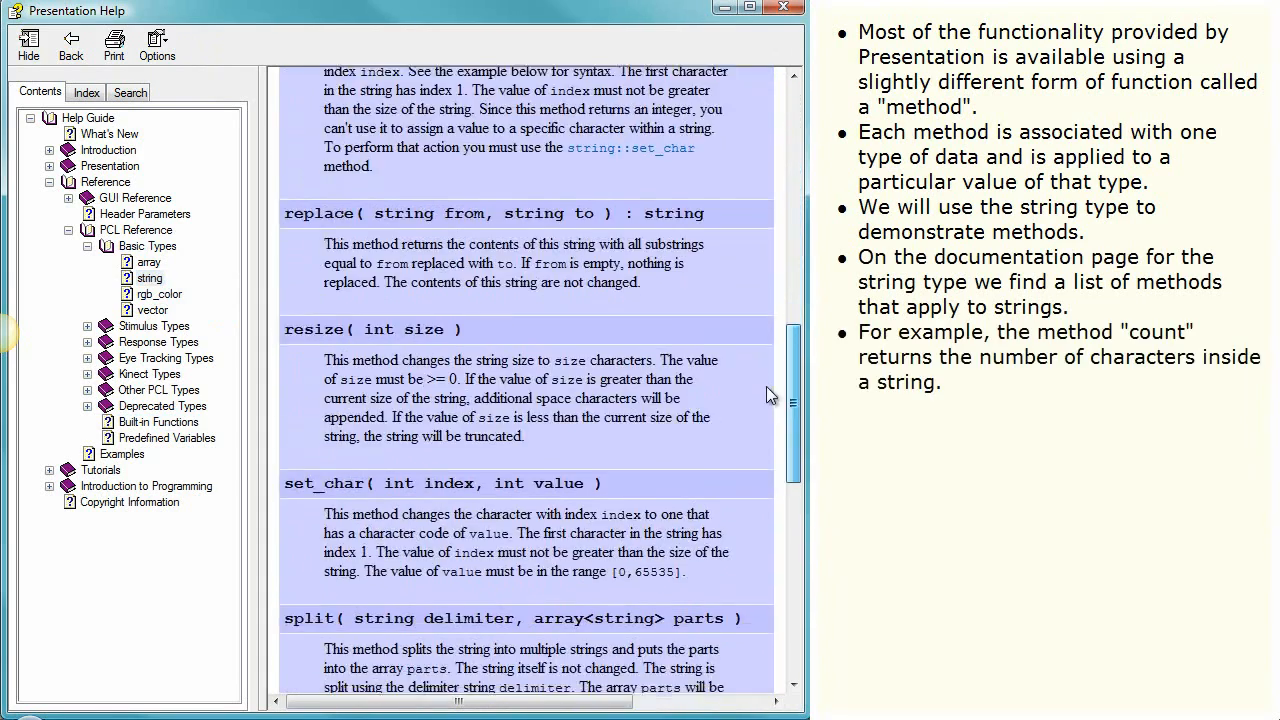
pyautogui.scroll(-3)
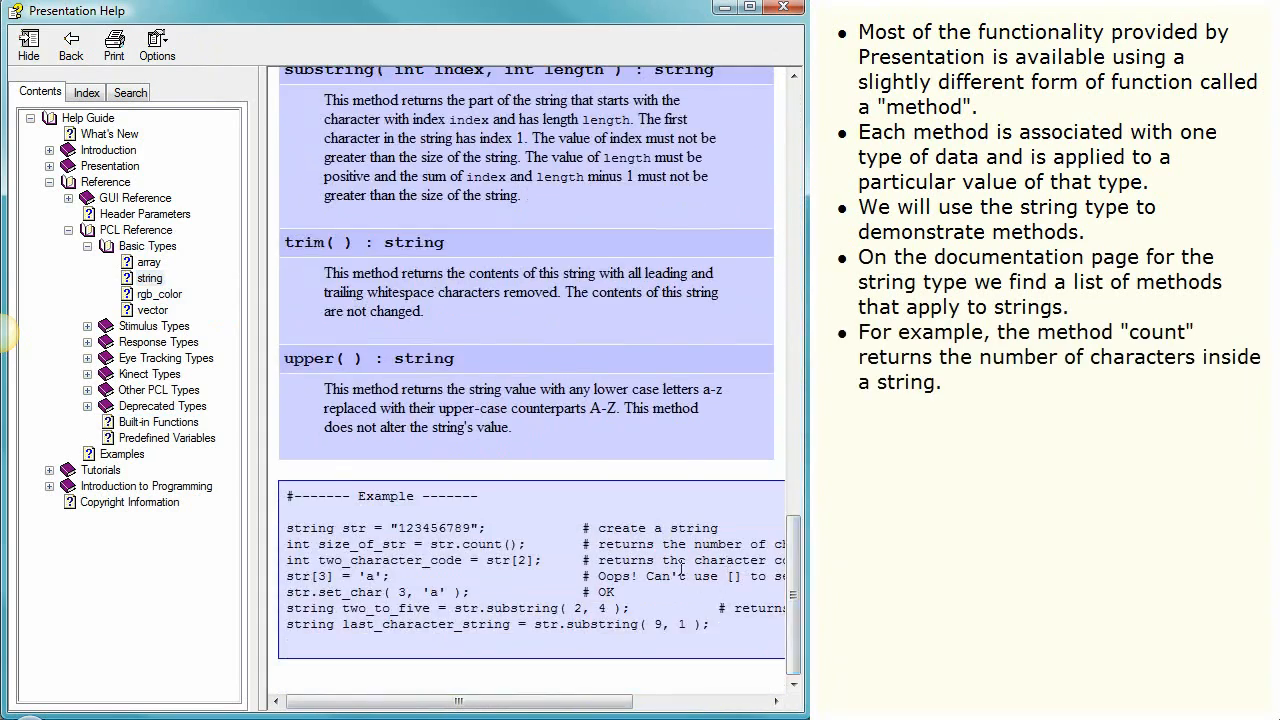
pyautogui.scroll(3)
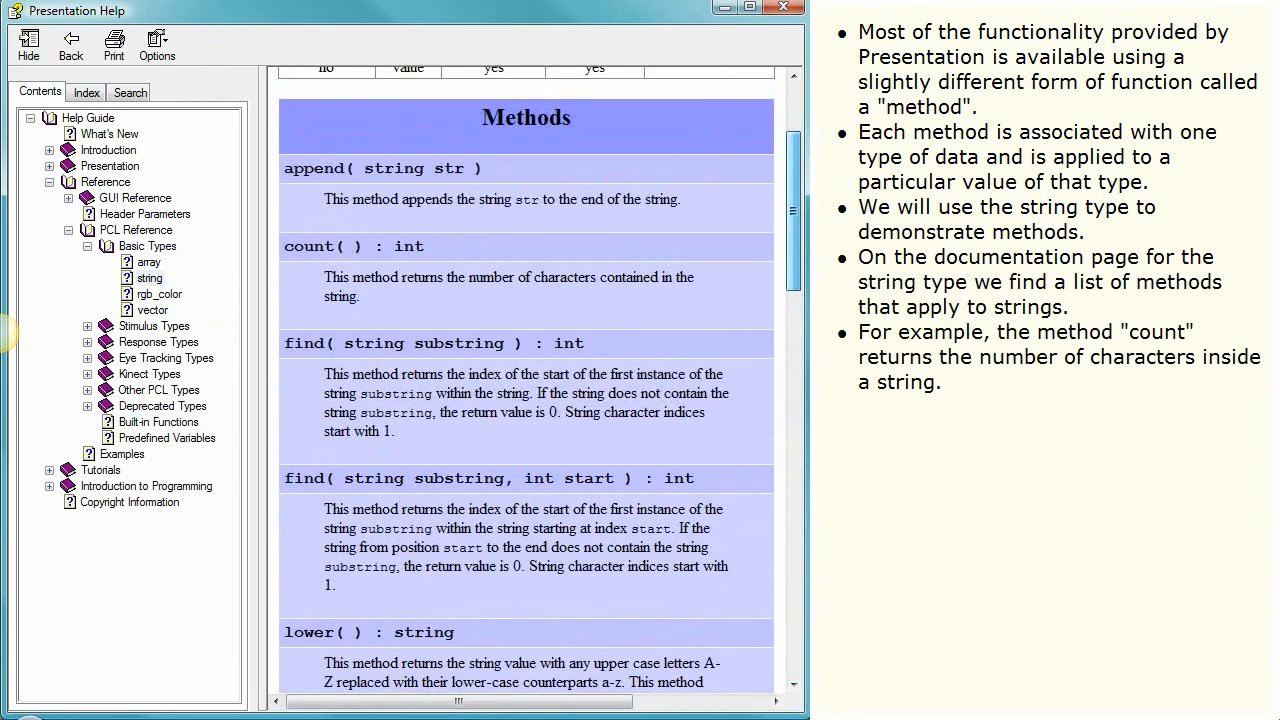
pyautogui.scroll(3)
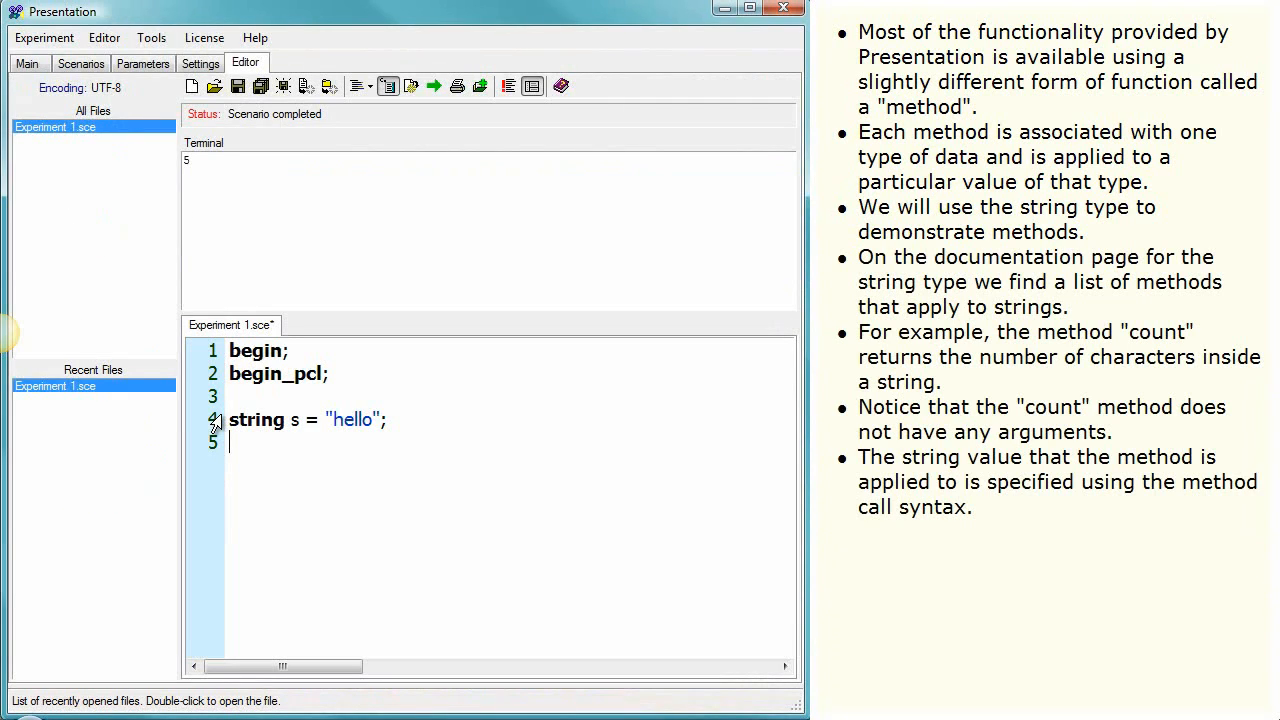
# - Add term.print_line( s.count() ); on line 5 and run it
pyautogui.write('term.print_line')
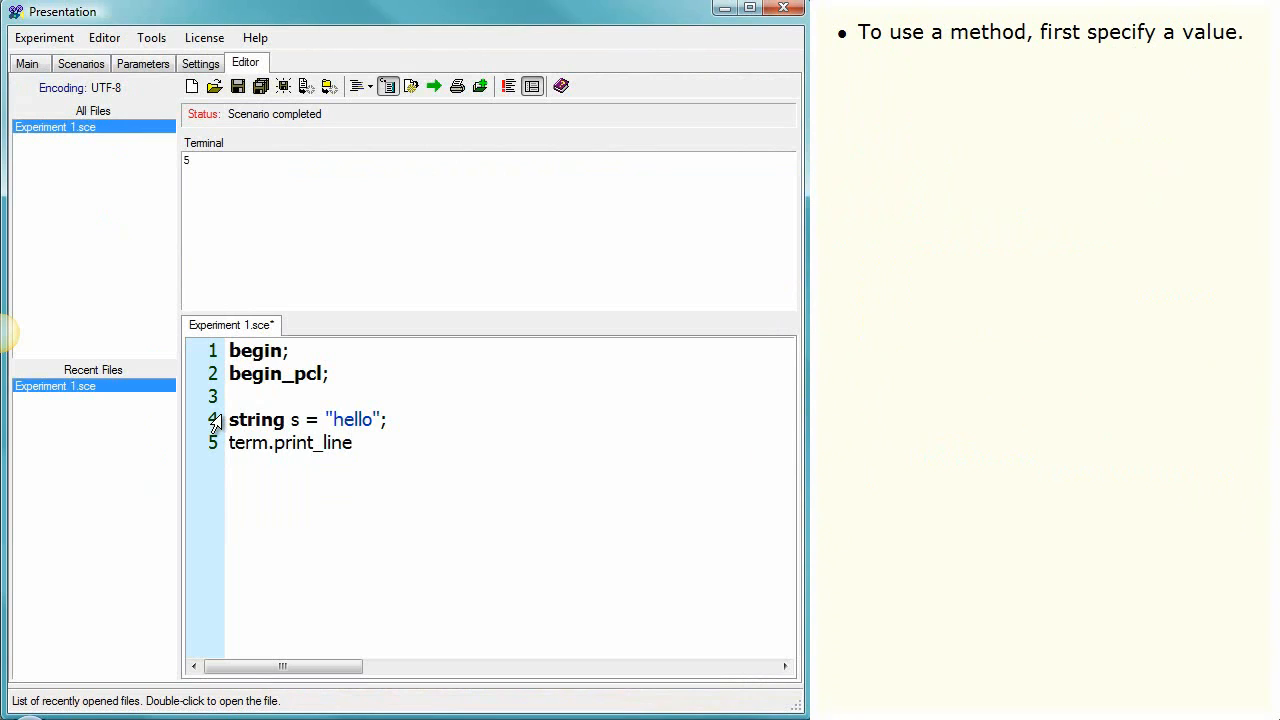
pyautogui.write('(')
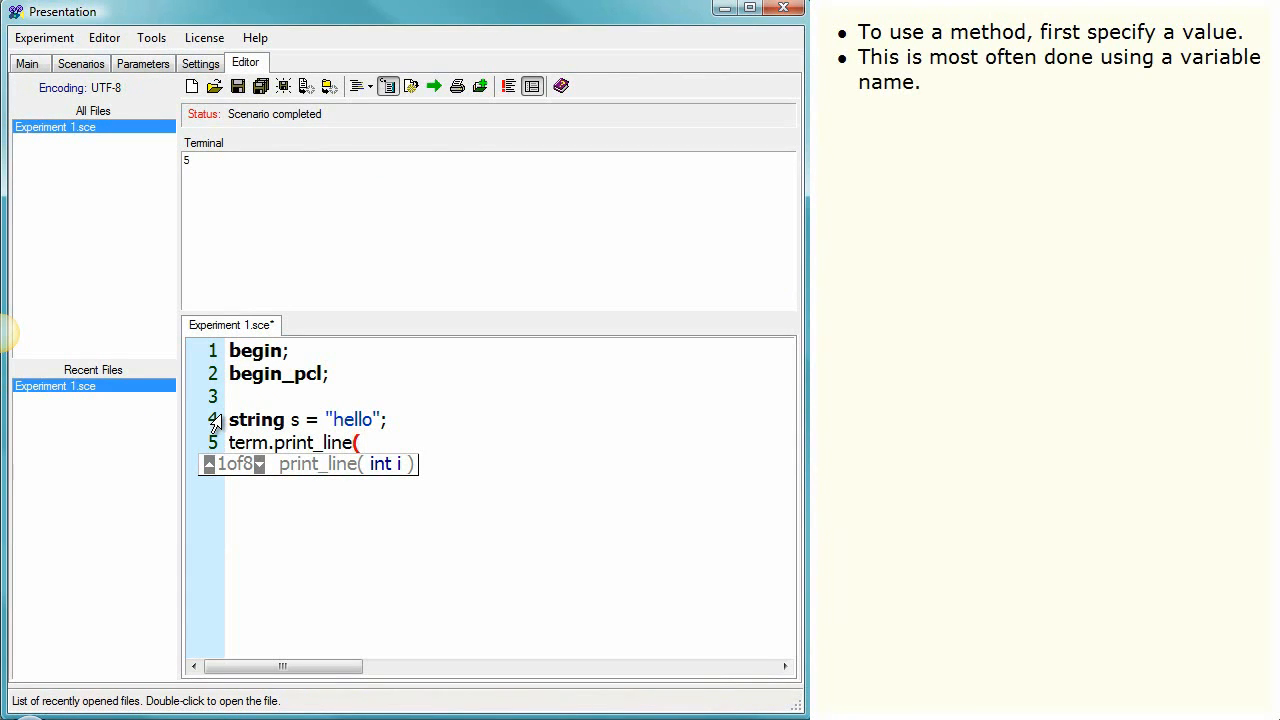
pyautogui.write('s')
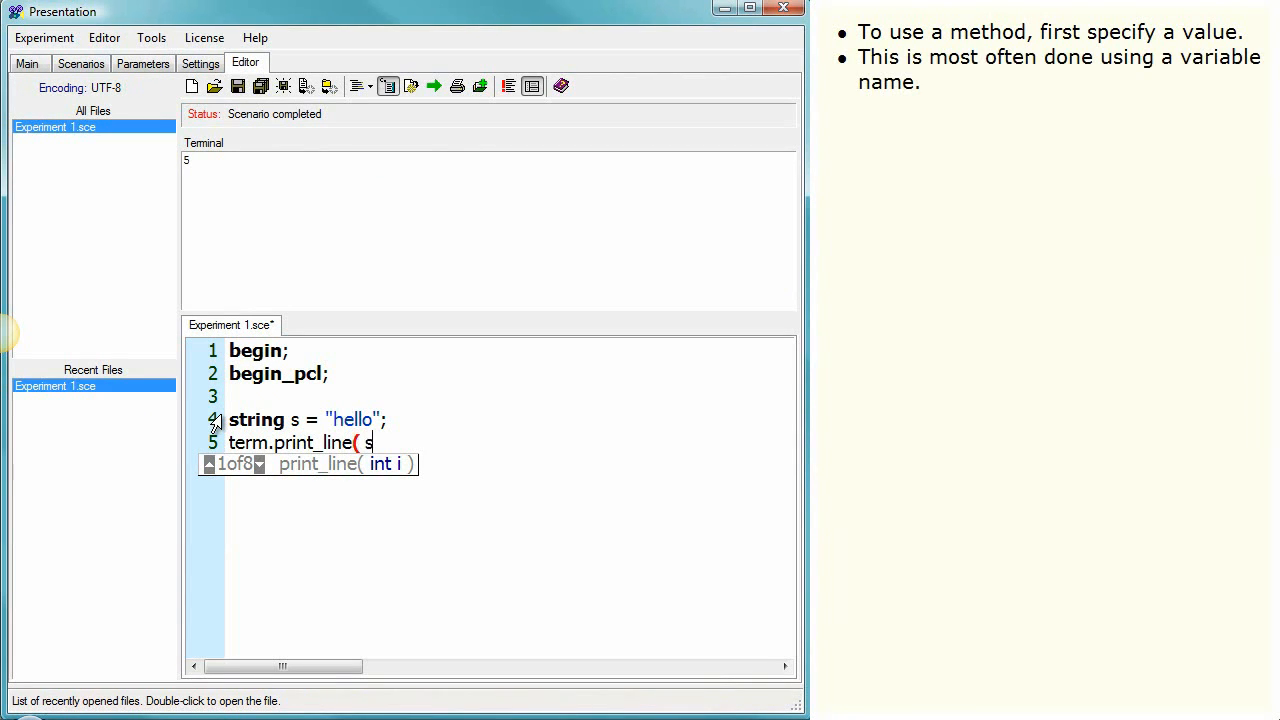
pyautogui.write('.count()')
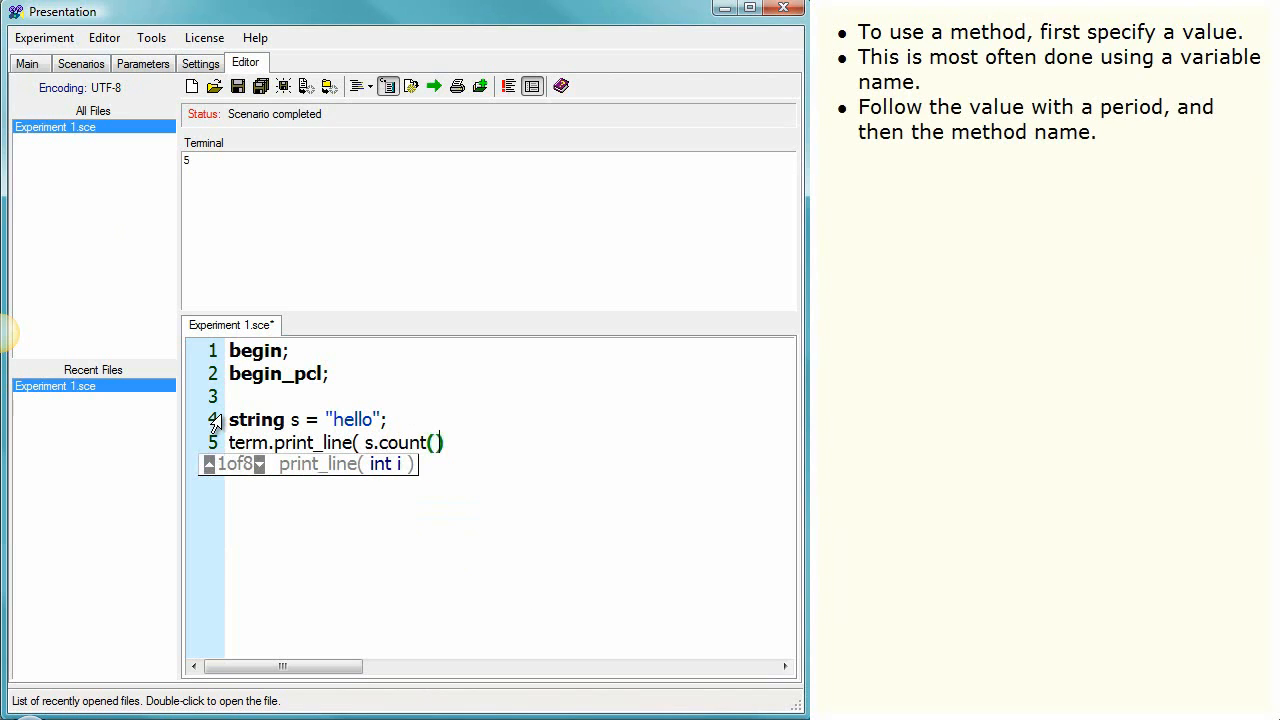
pyautogui.click(433, 85)
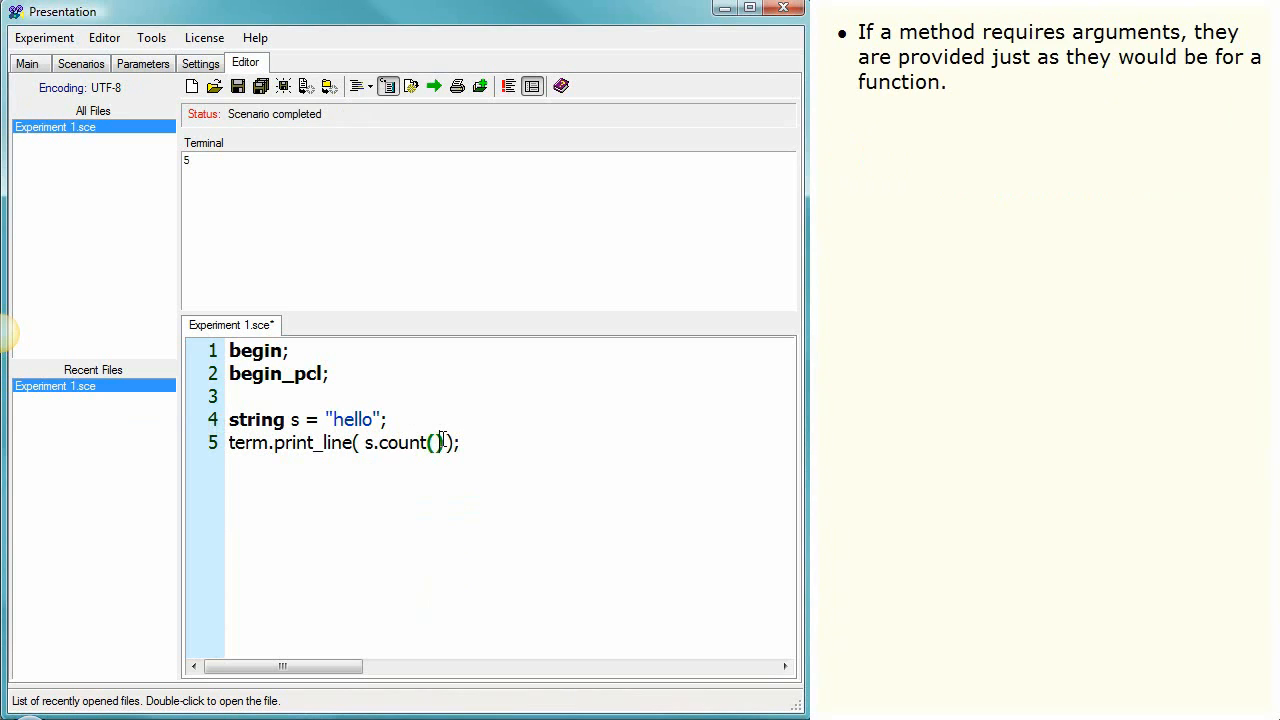
# - Replace count() on line 5 with find( "lo" )
pyautogui.press('BackSpace')
pyautogui.write('find')
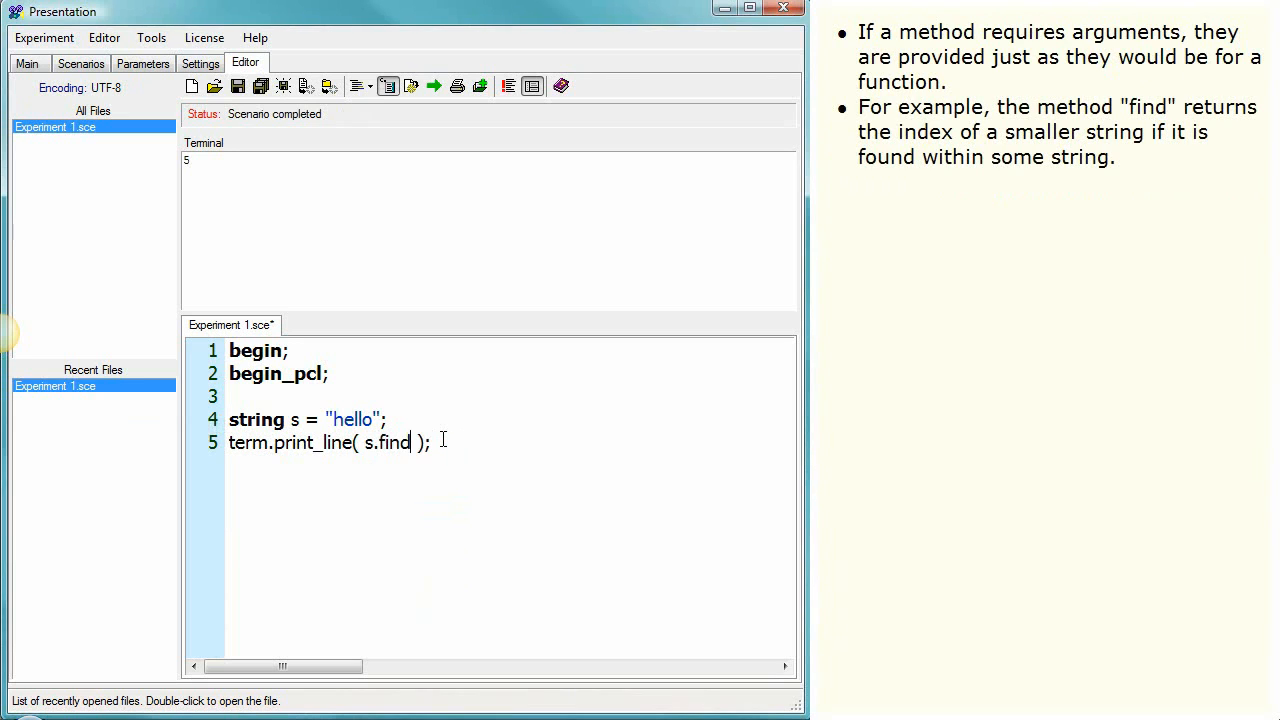
pyautogui.write('(')
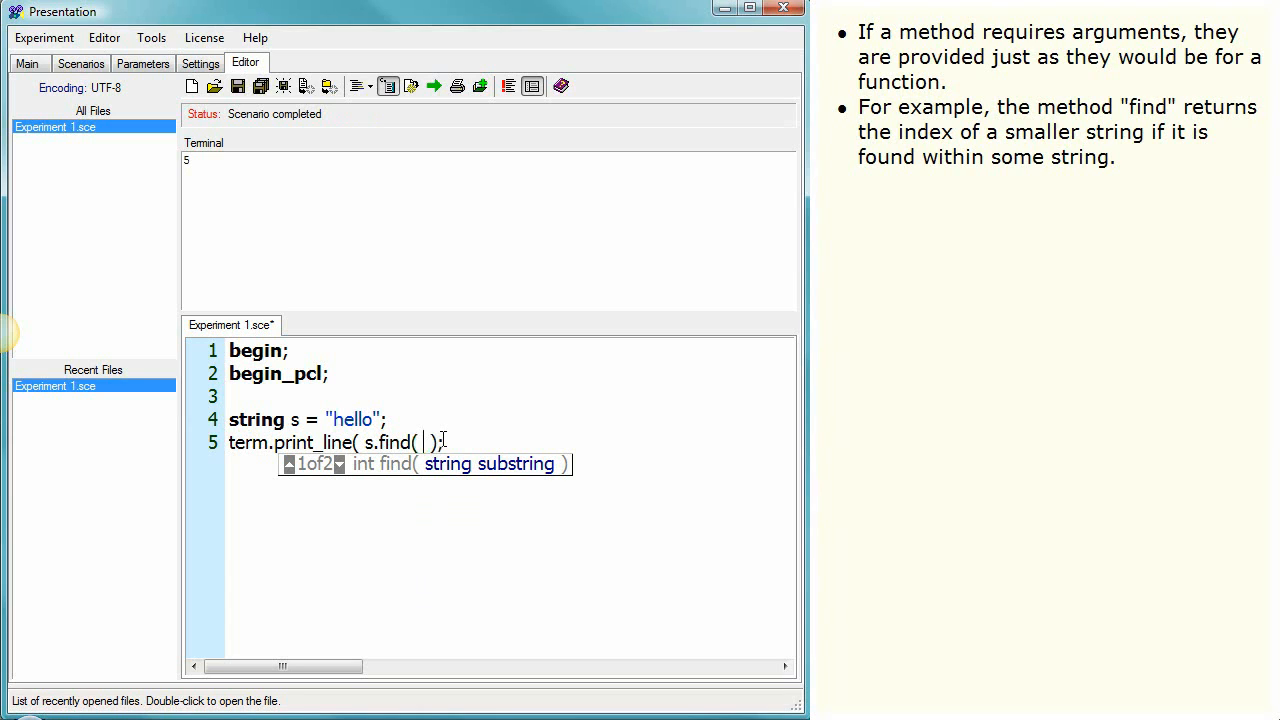
pyautogui.write('"lo"')
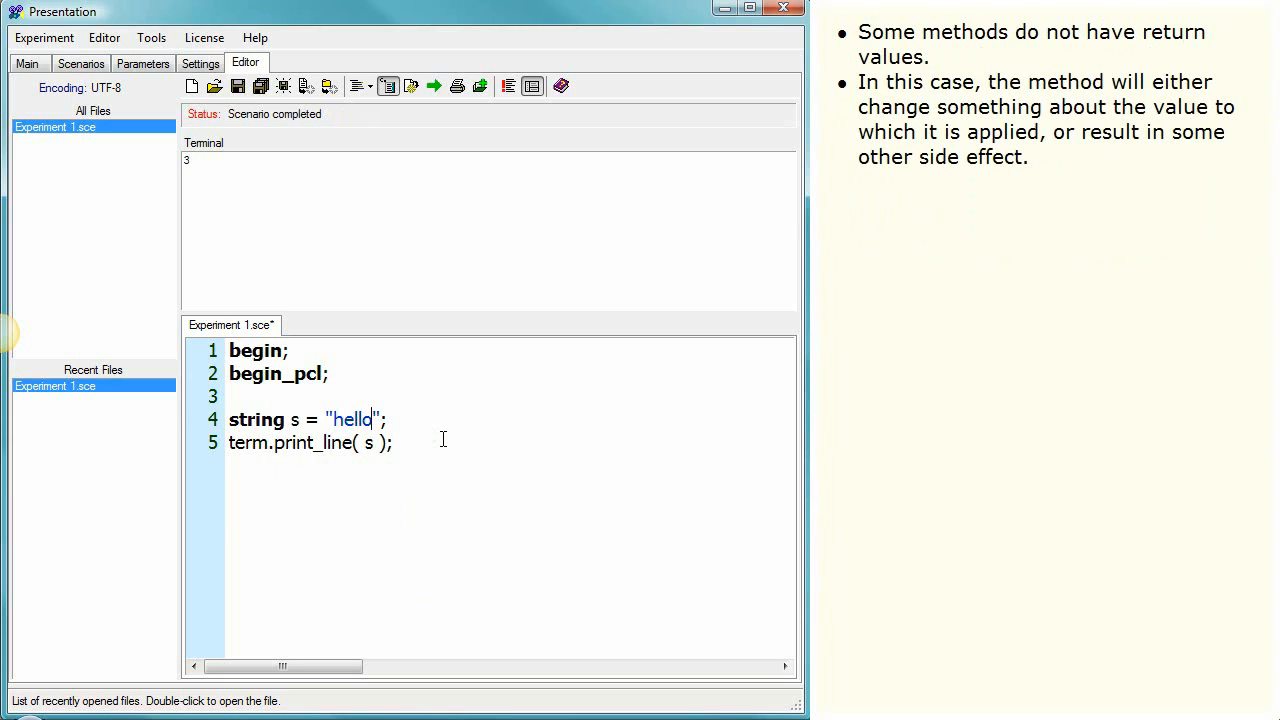
# - Add s.resize( 2 ); above the print line and select lines 4–5
pyautogui.press('Return')
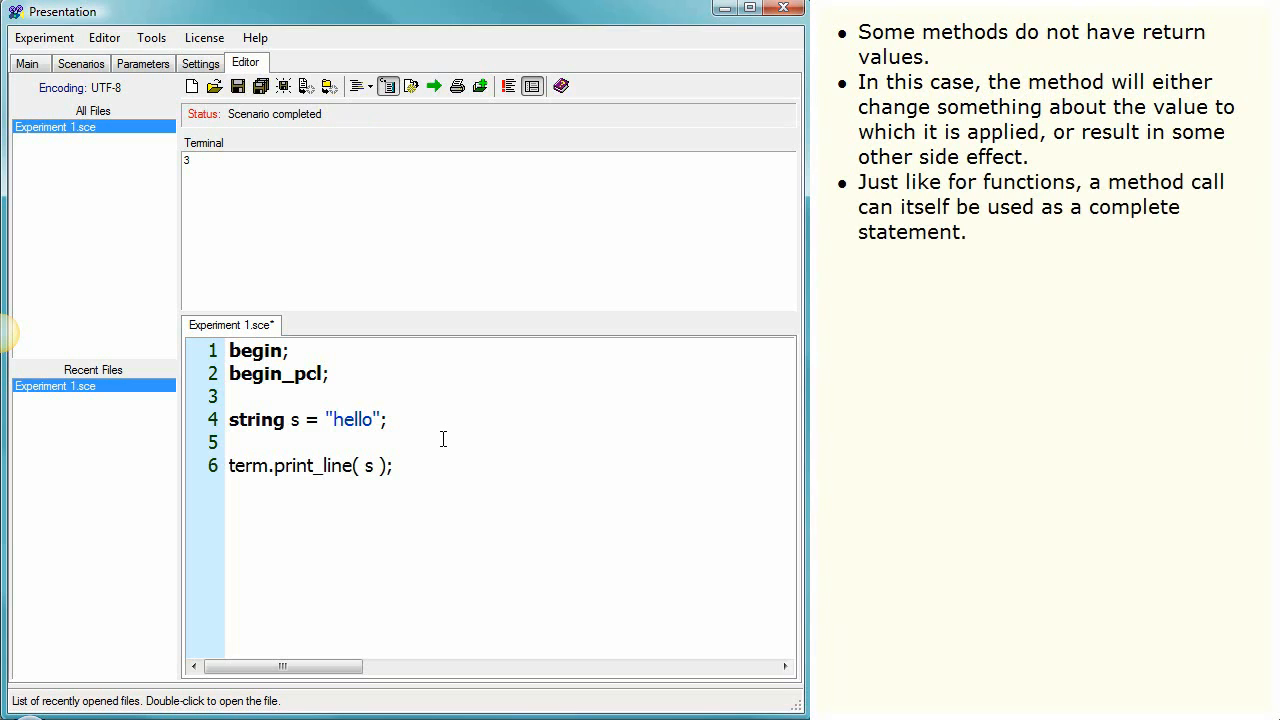
pyautogui.write('s.resize( 2 );')
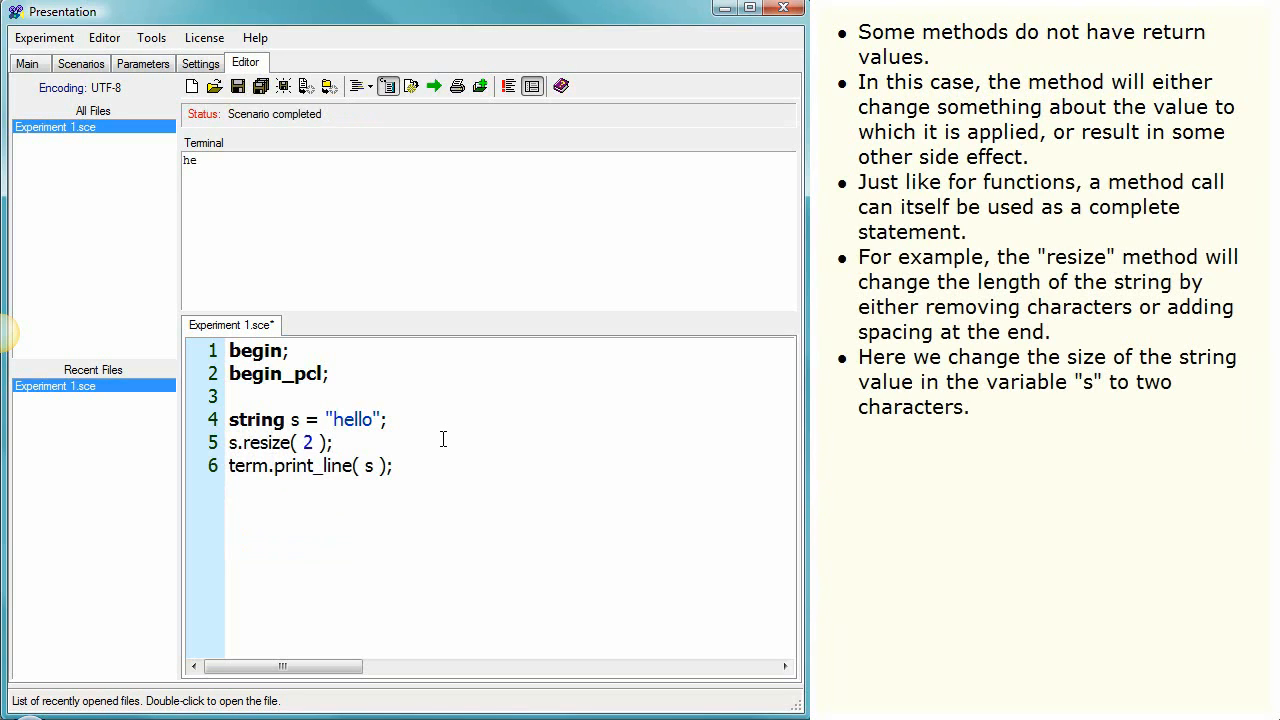
pyautogui.doubleClick(307, 442)
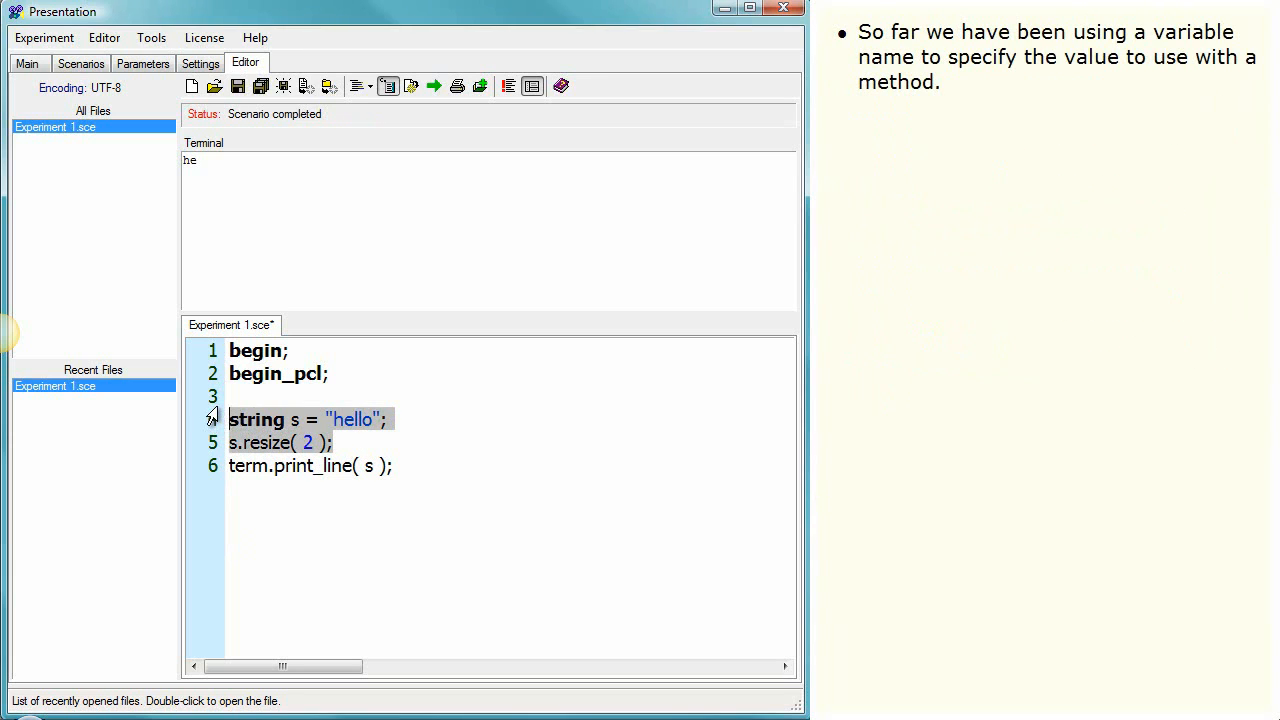
# - Replace lines 4–5 with a print of ( "abc" + "def" ).count() and run the scenario
pyautogui.press('Delete')
pyautogui.write('(')
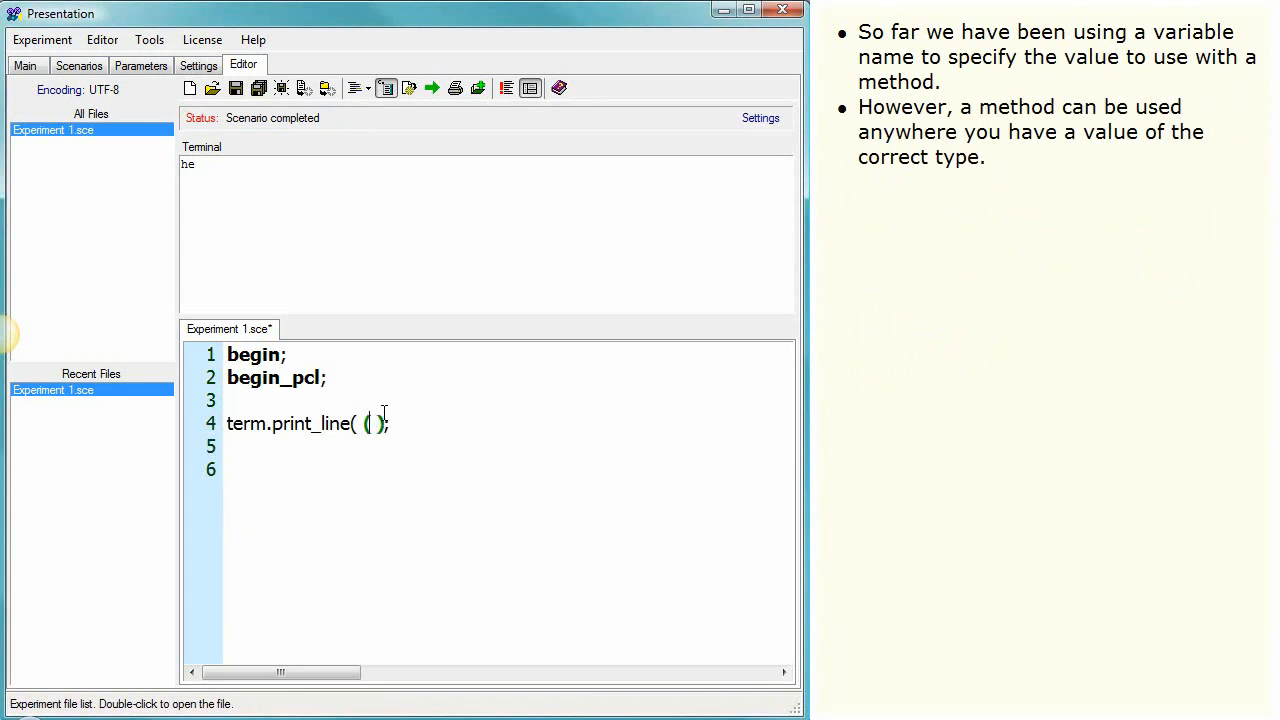
pyautogui.write('"a')
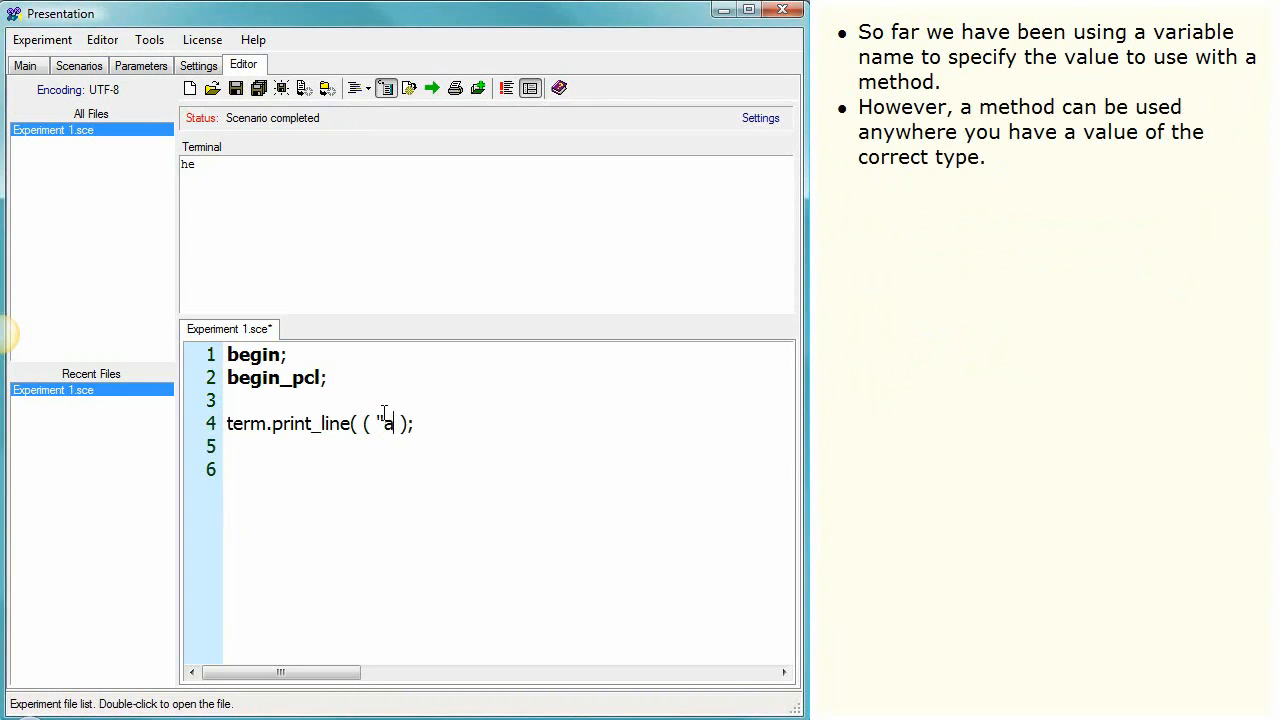
pyautogui.write('bc" +')
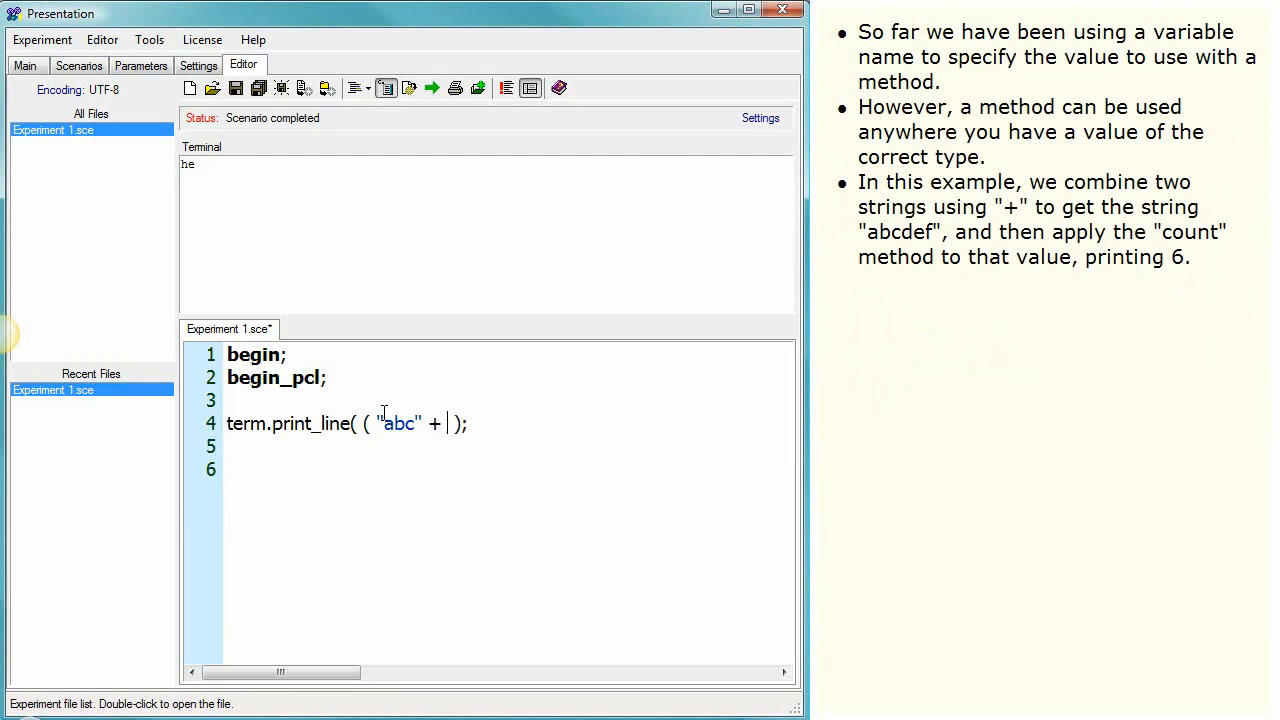
pyautogui.write('"def"')
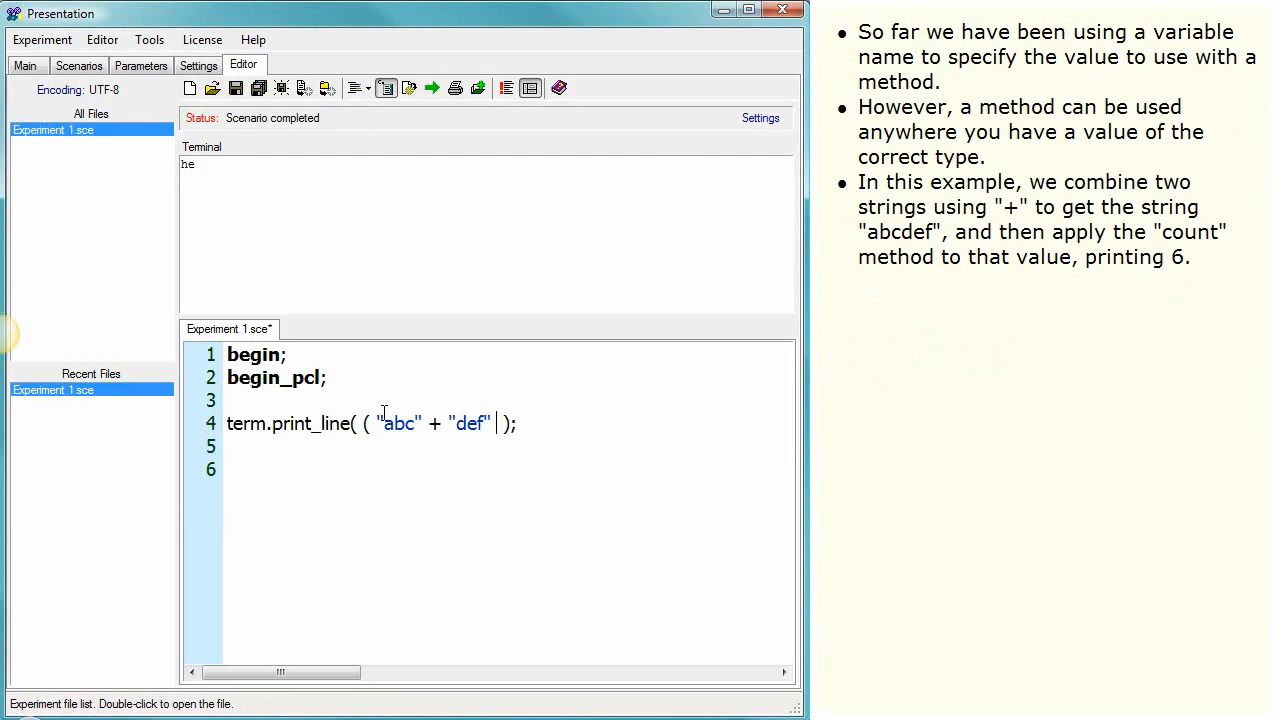
pyautogui.write(').count())')
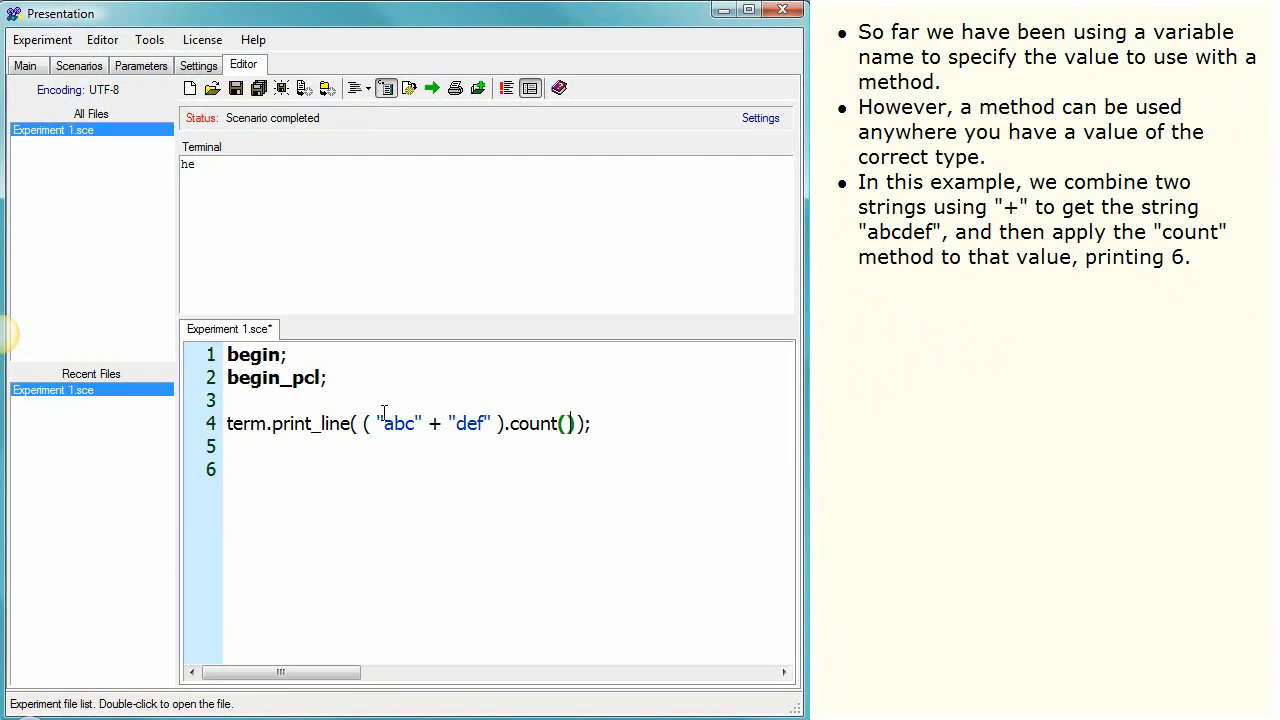
pyautogui.click(432, 88)
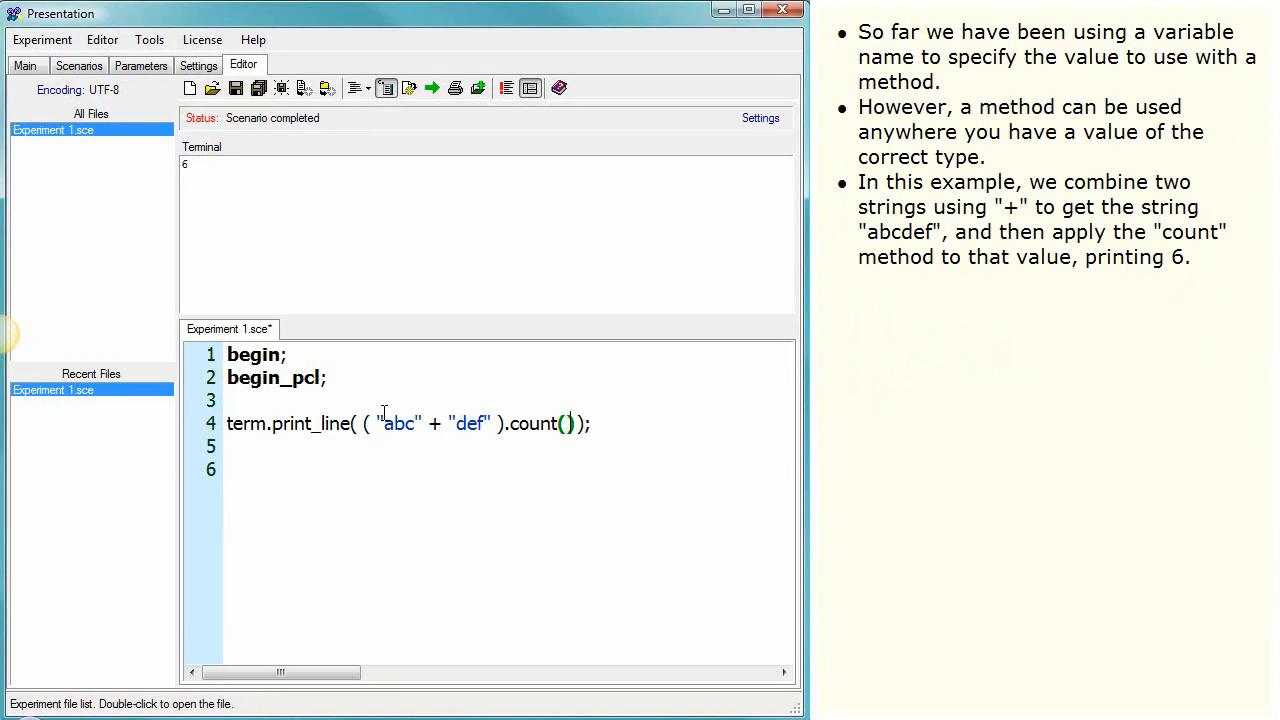